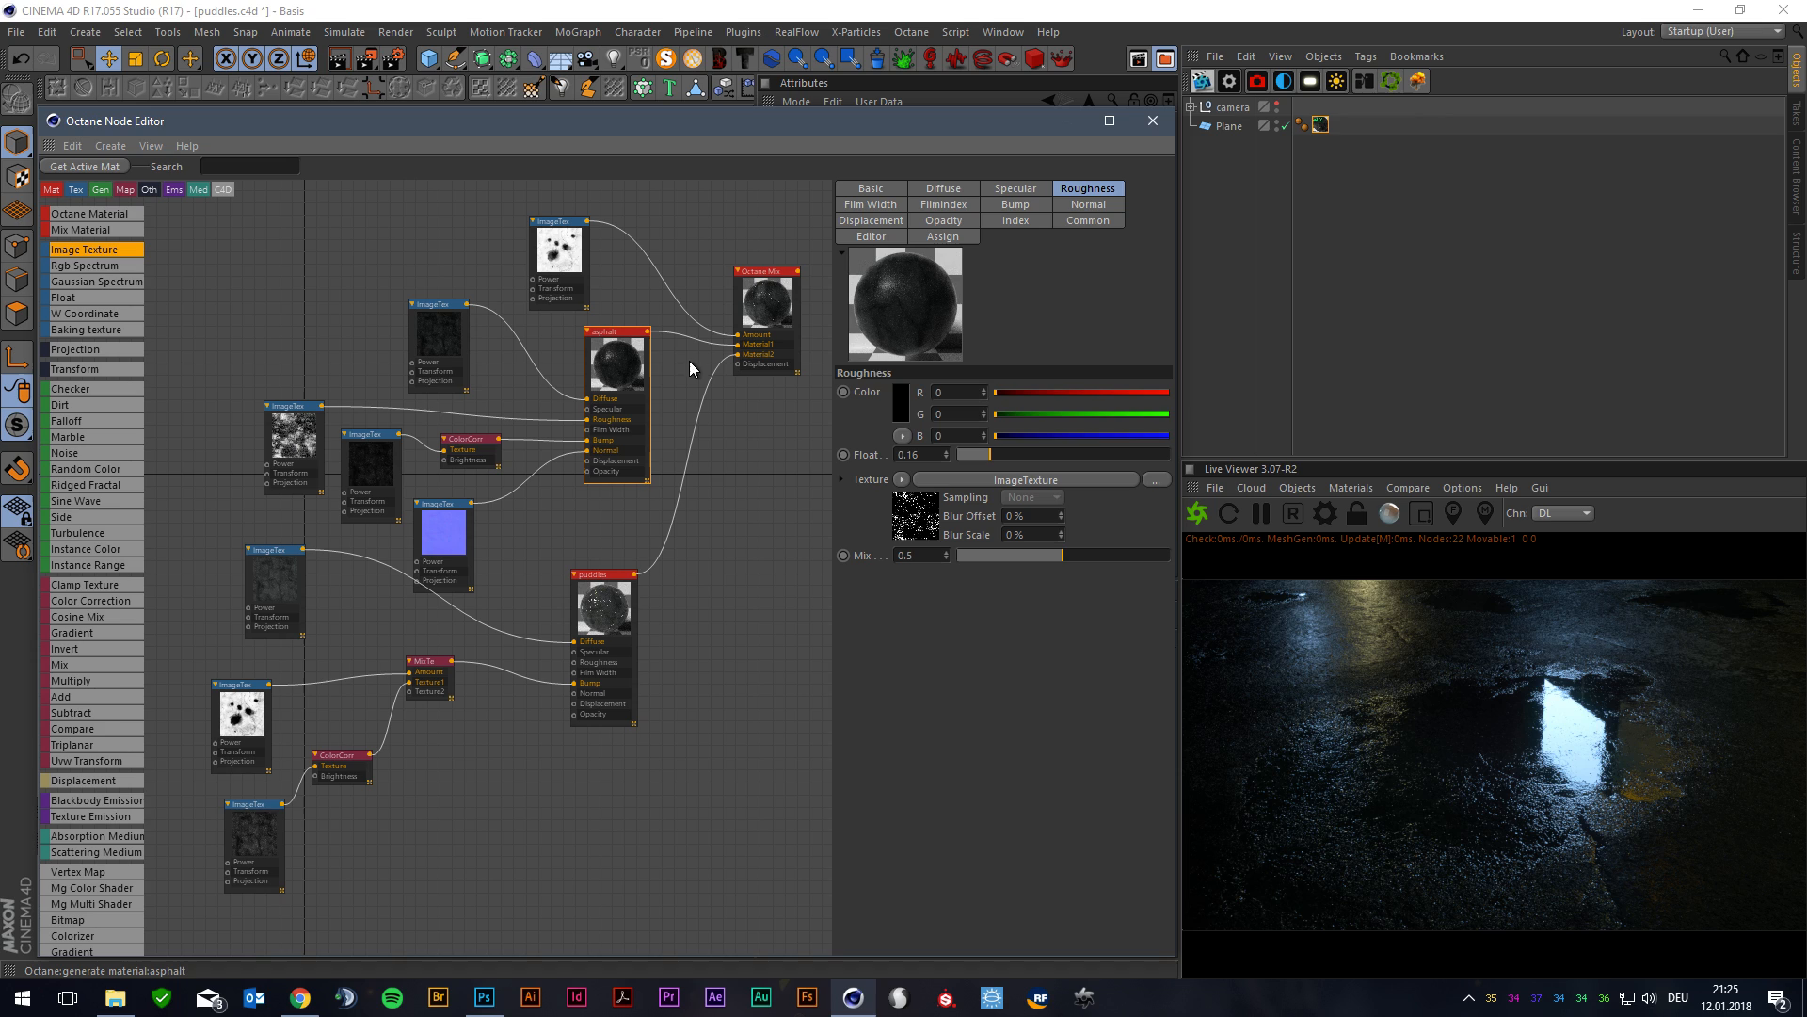
mouse_move(887, 467)
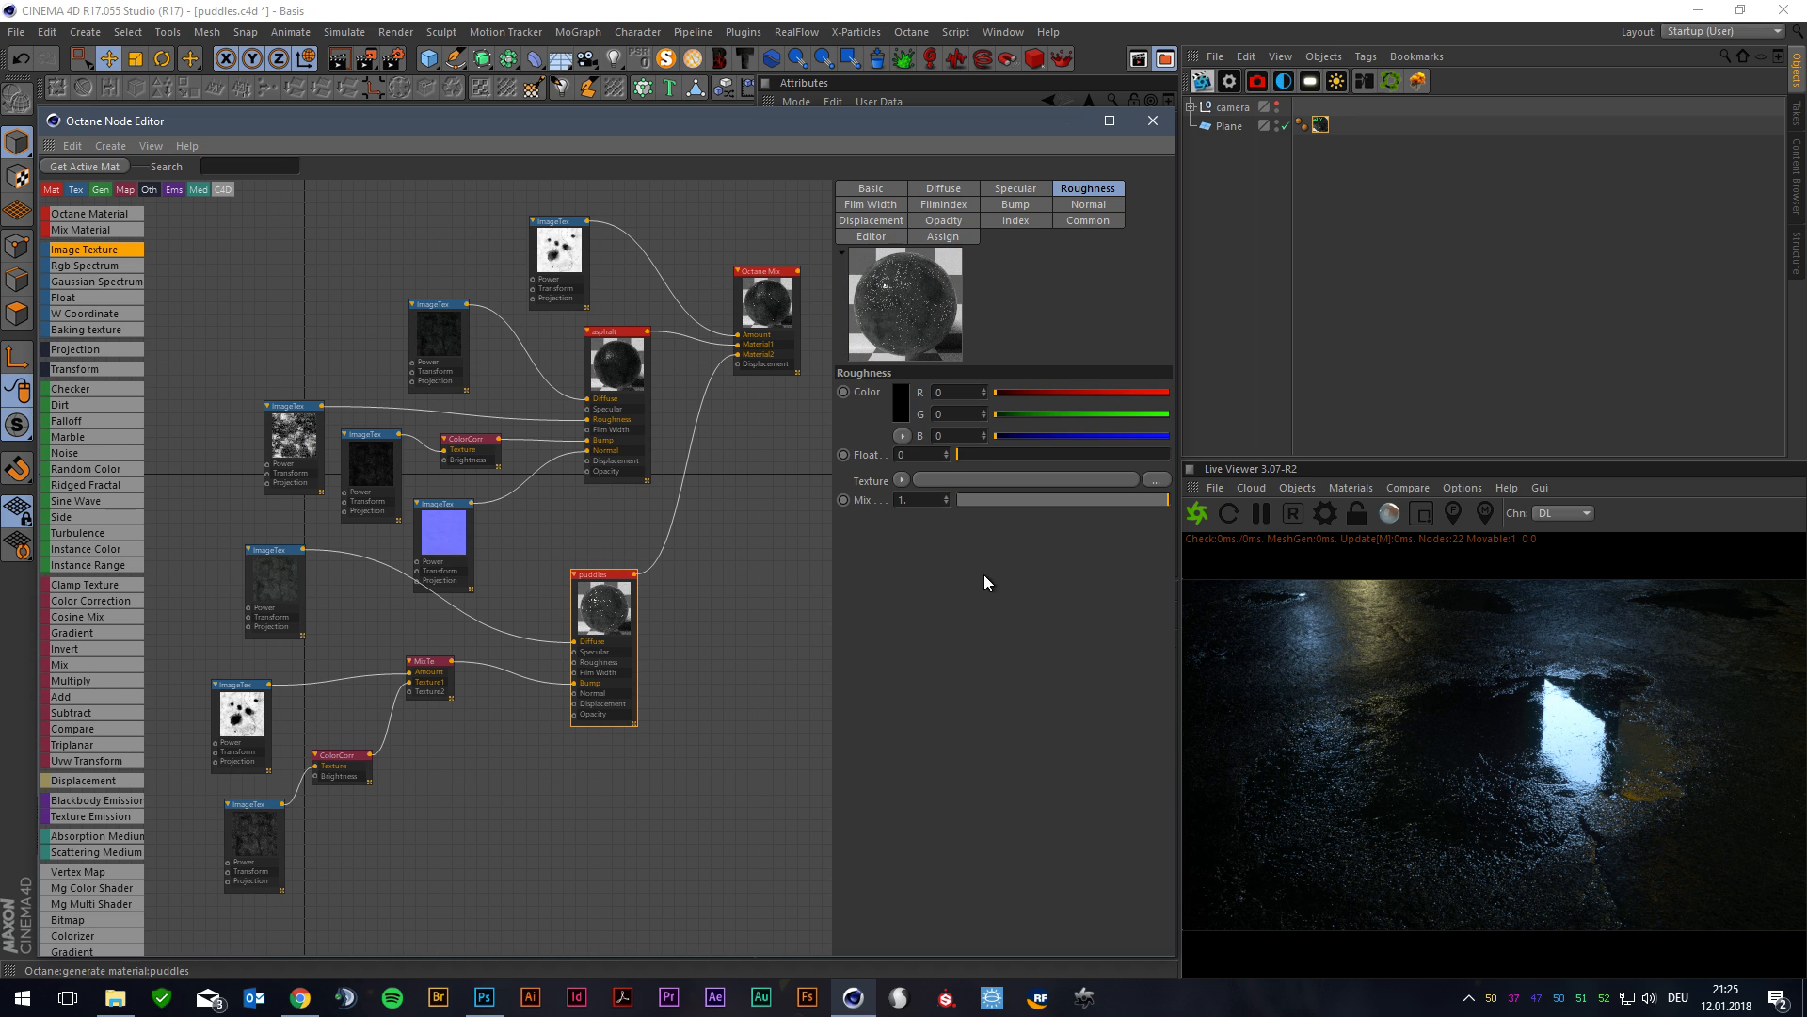
mouse_move(964, 409)
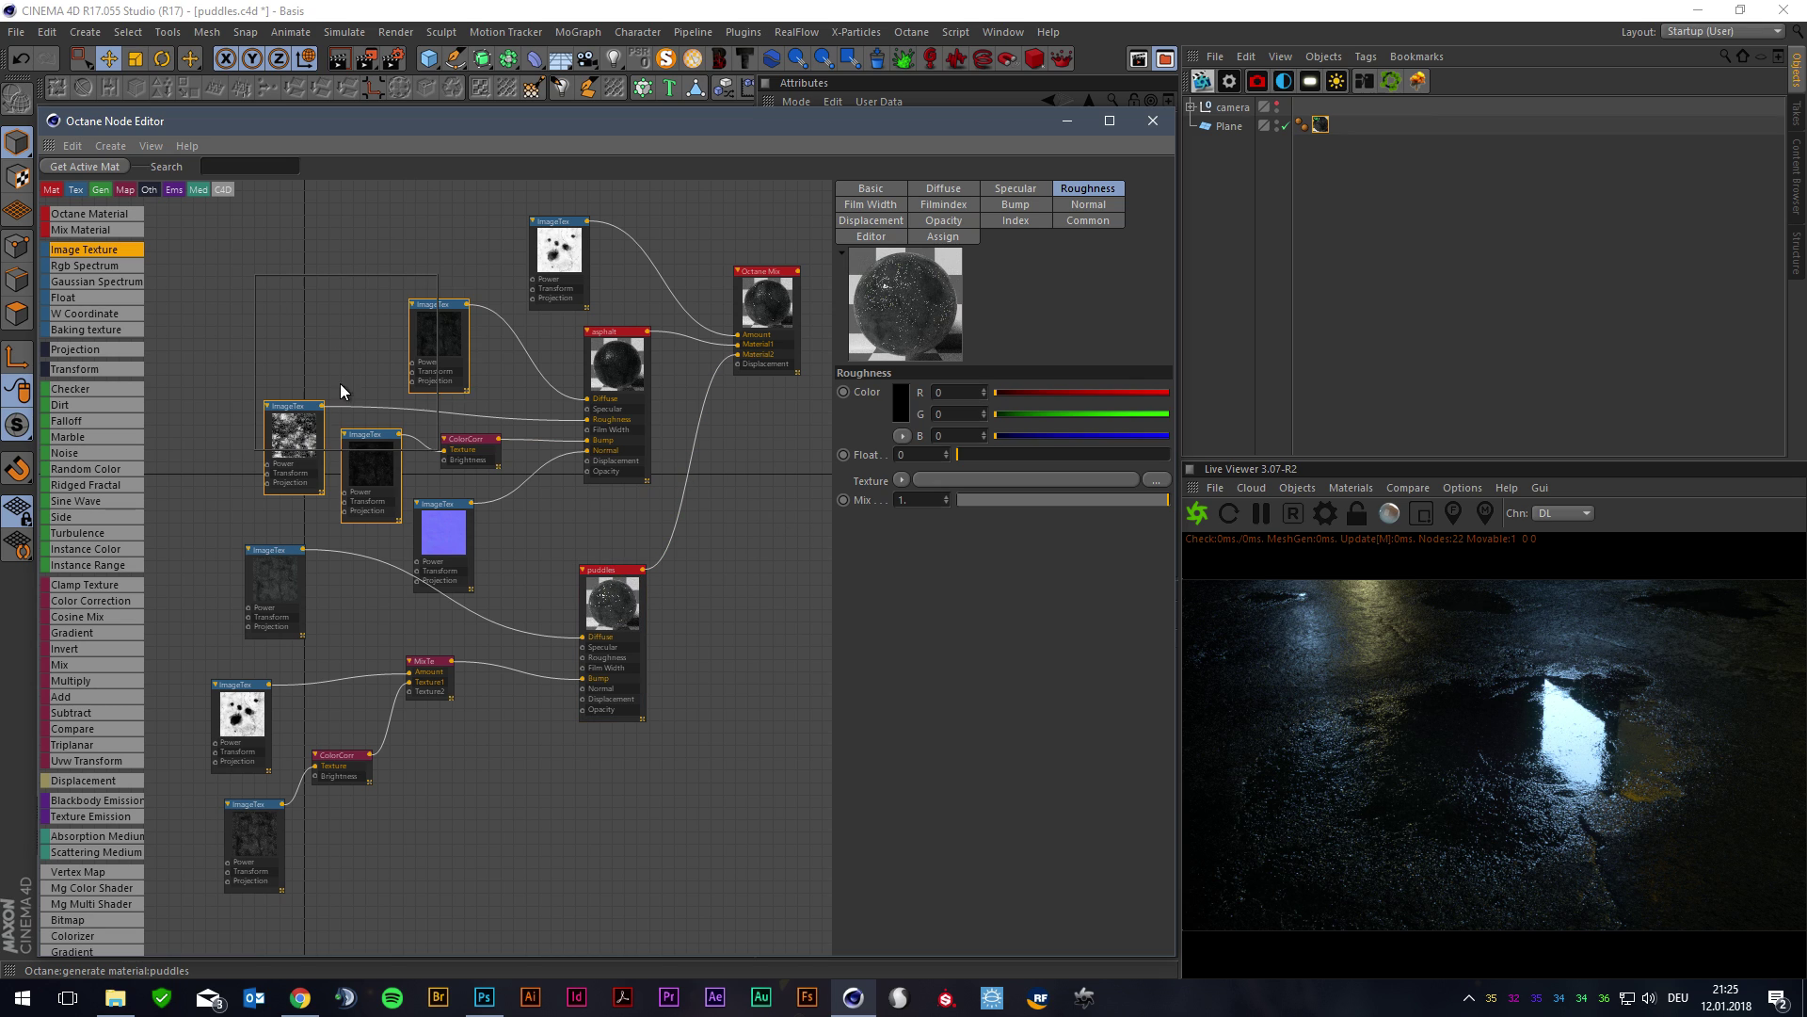
- Check the asphalt roughness settings, then open Poliigon's City Street Asphalt Generic Cracked 002 texture page
click(616, 331)
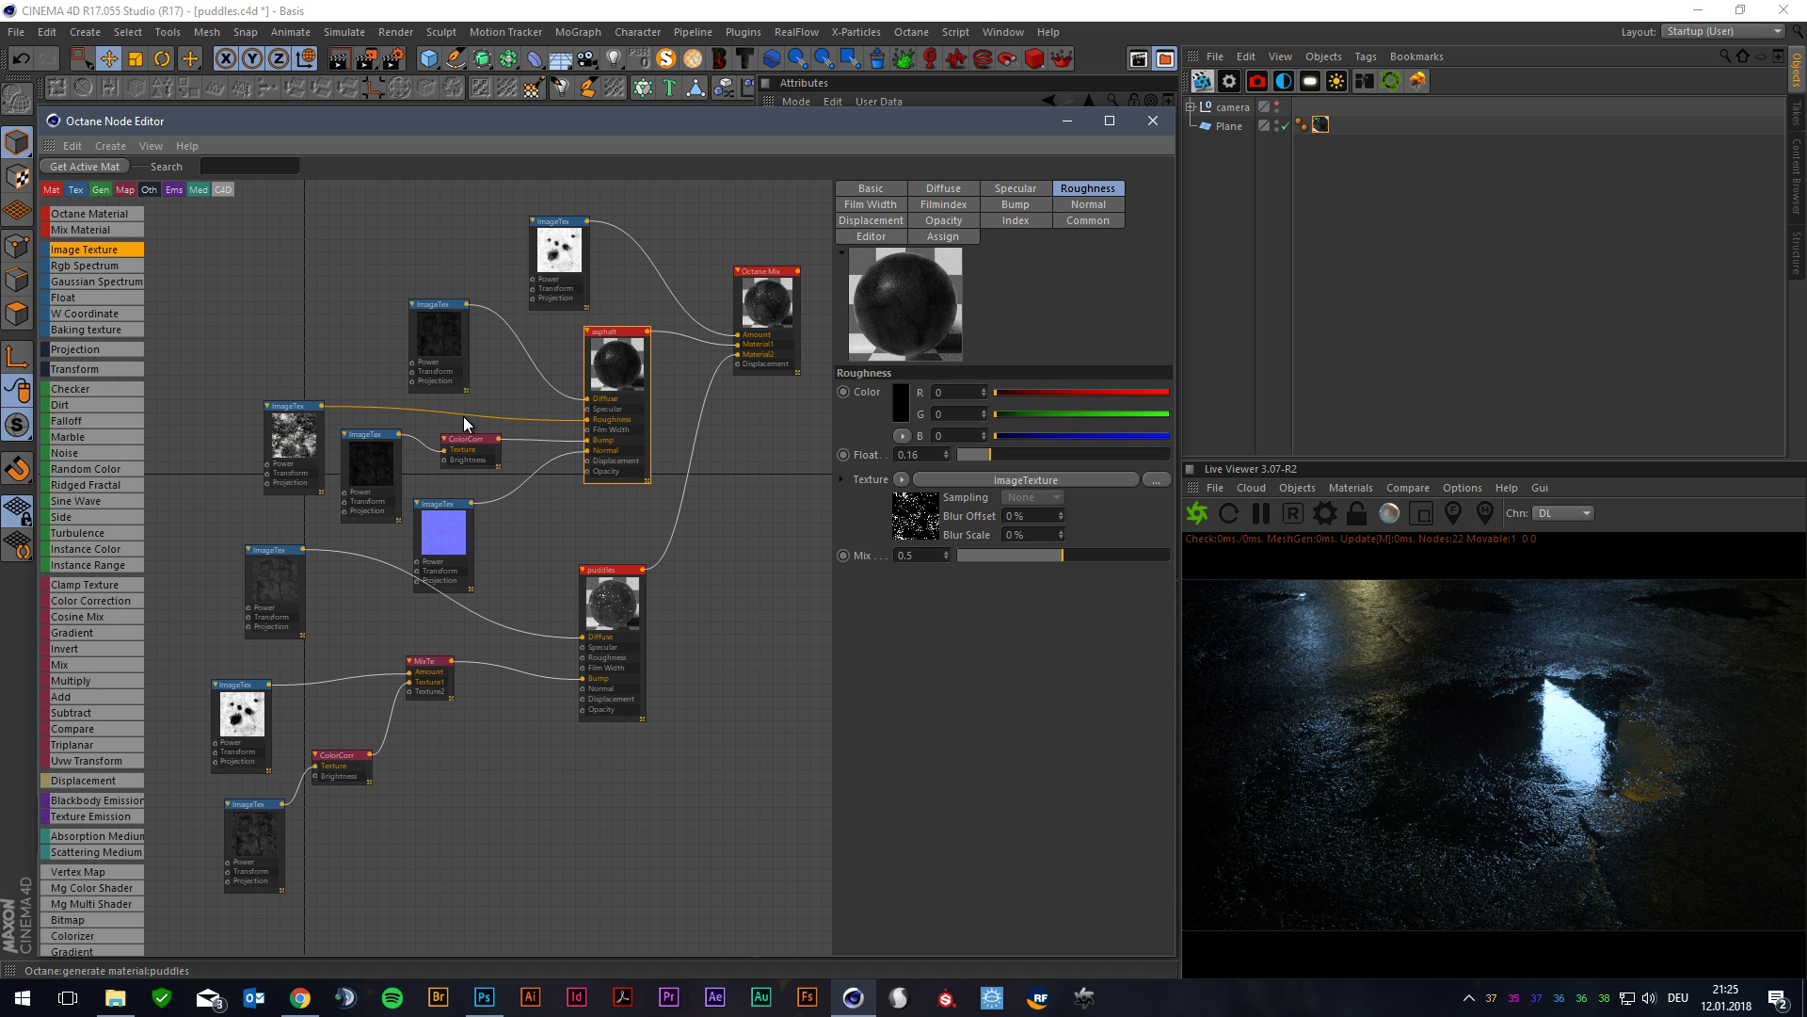
key(alt+tab)
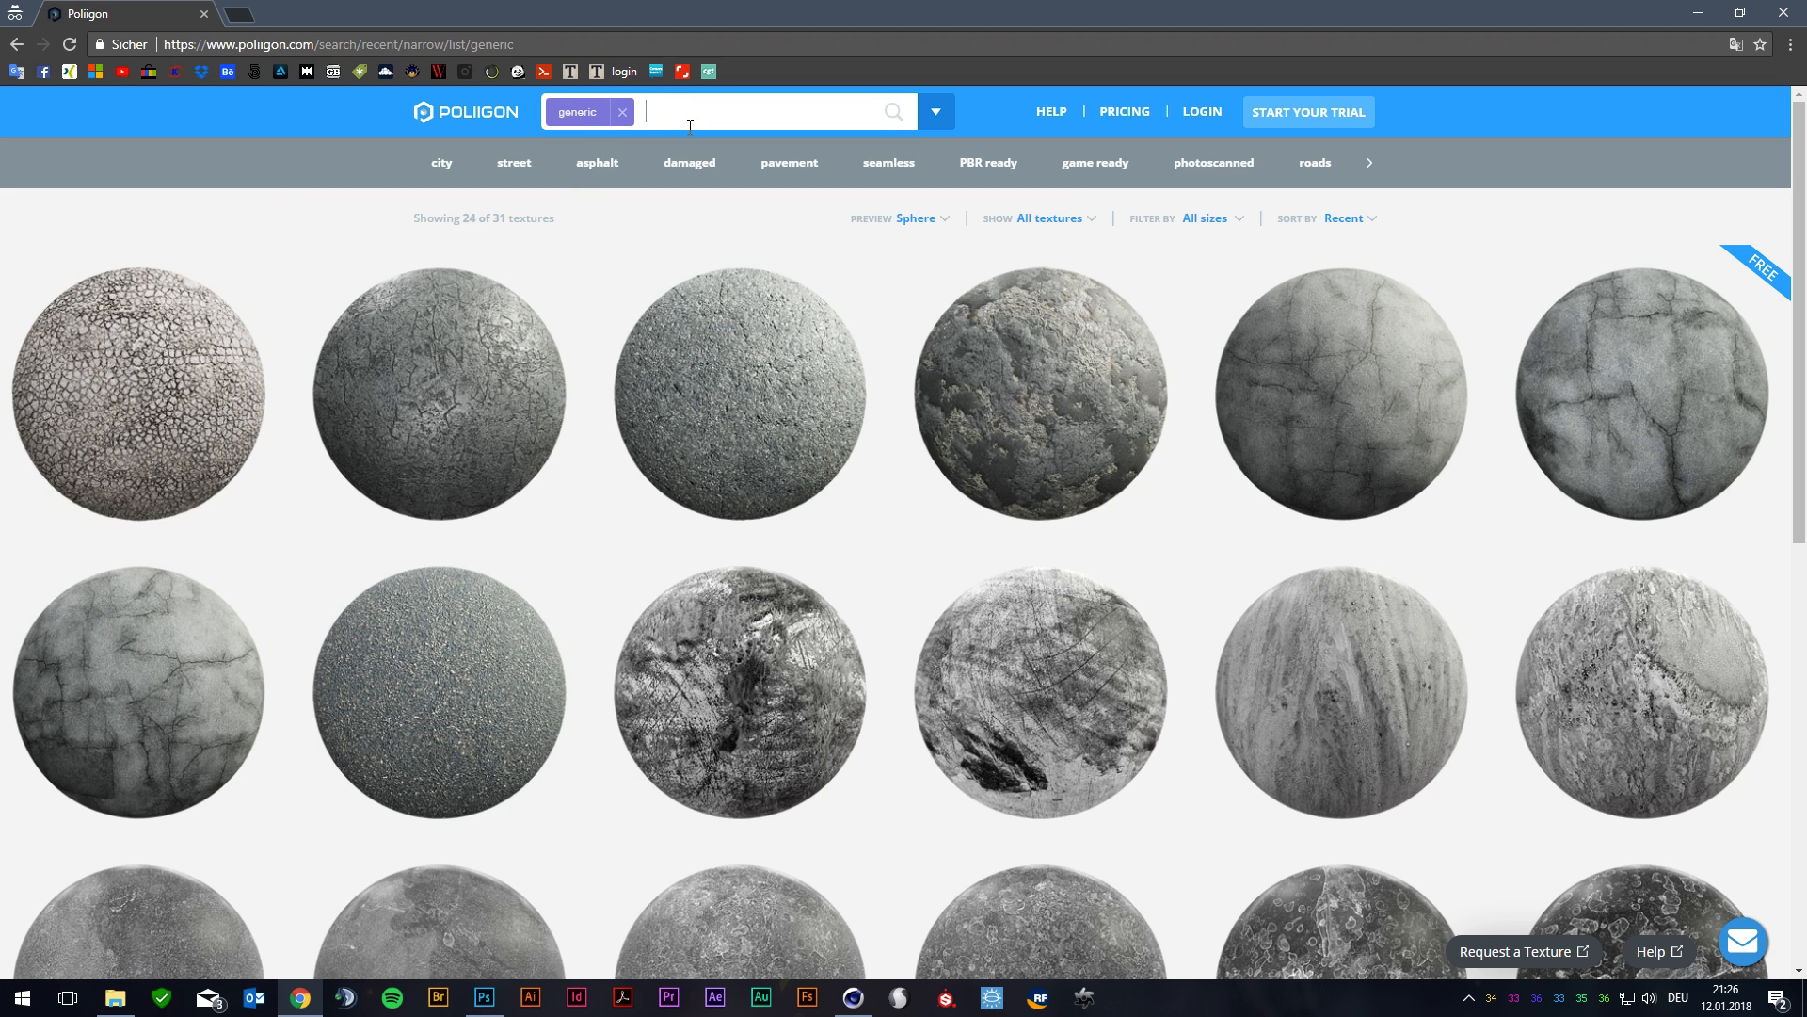
mouse_move(1632, 354)
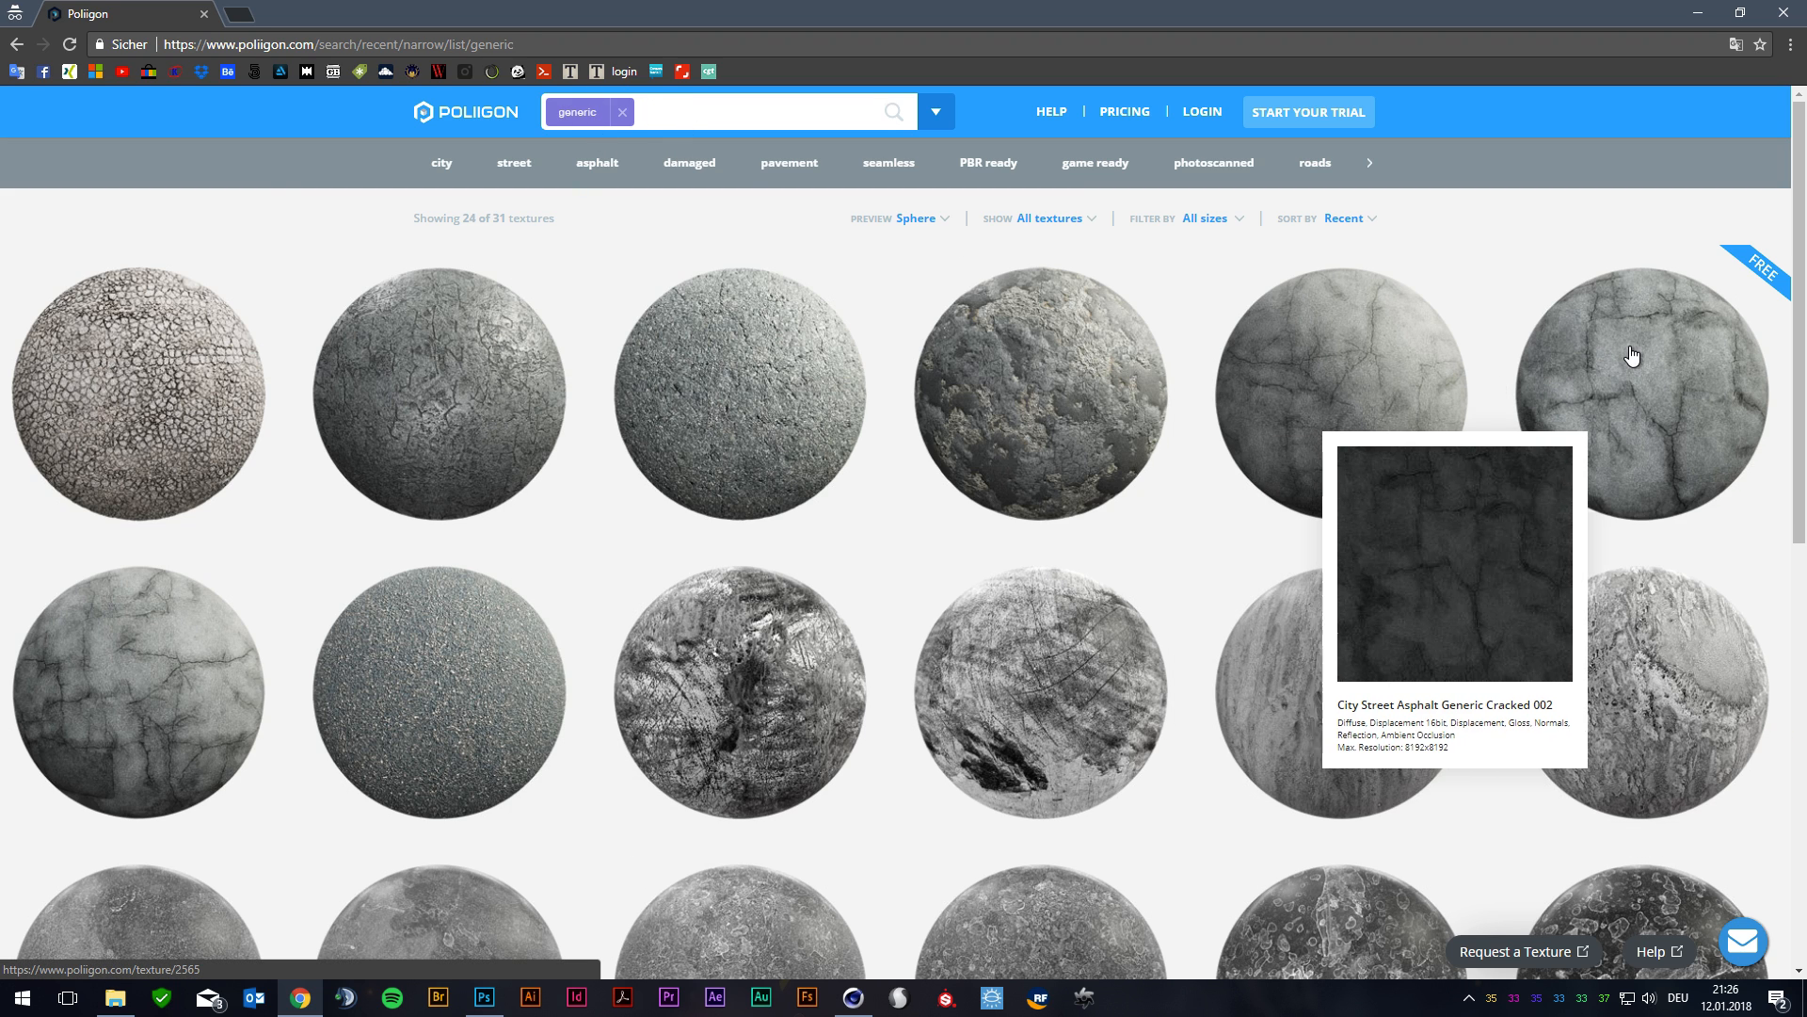
click(1633, 356)
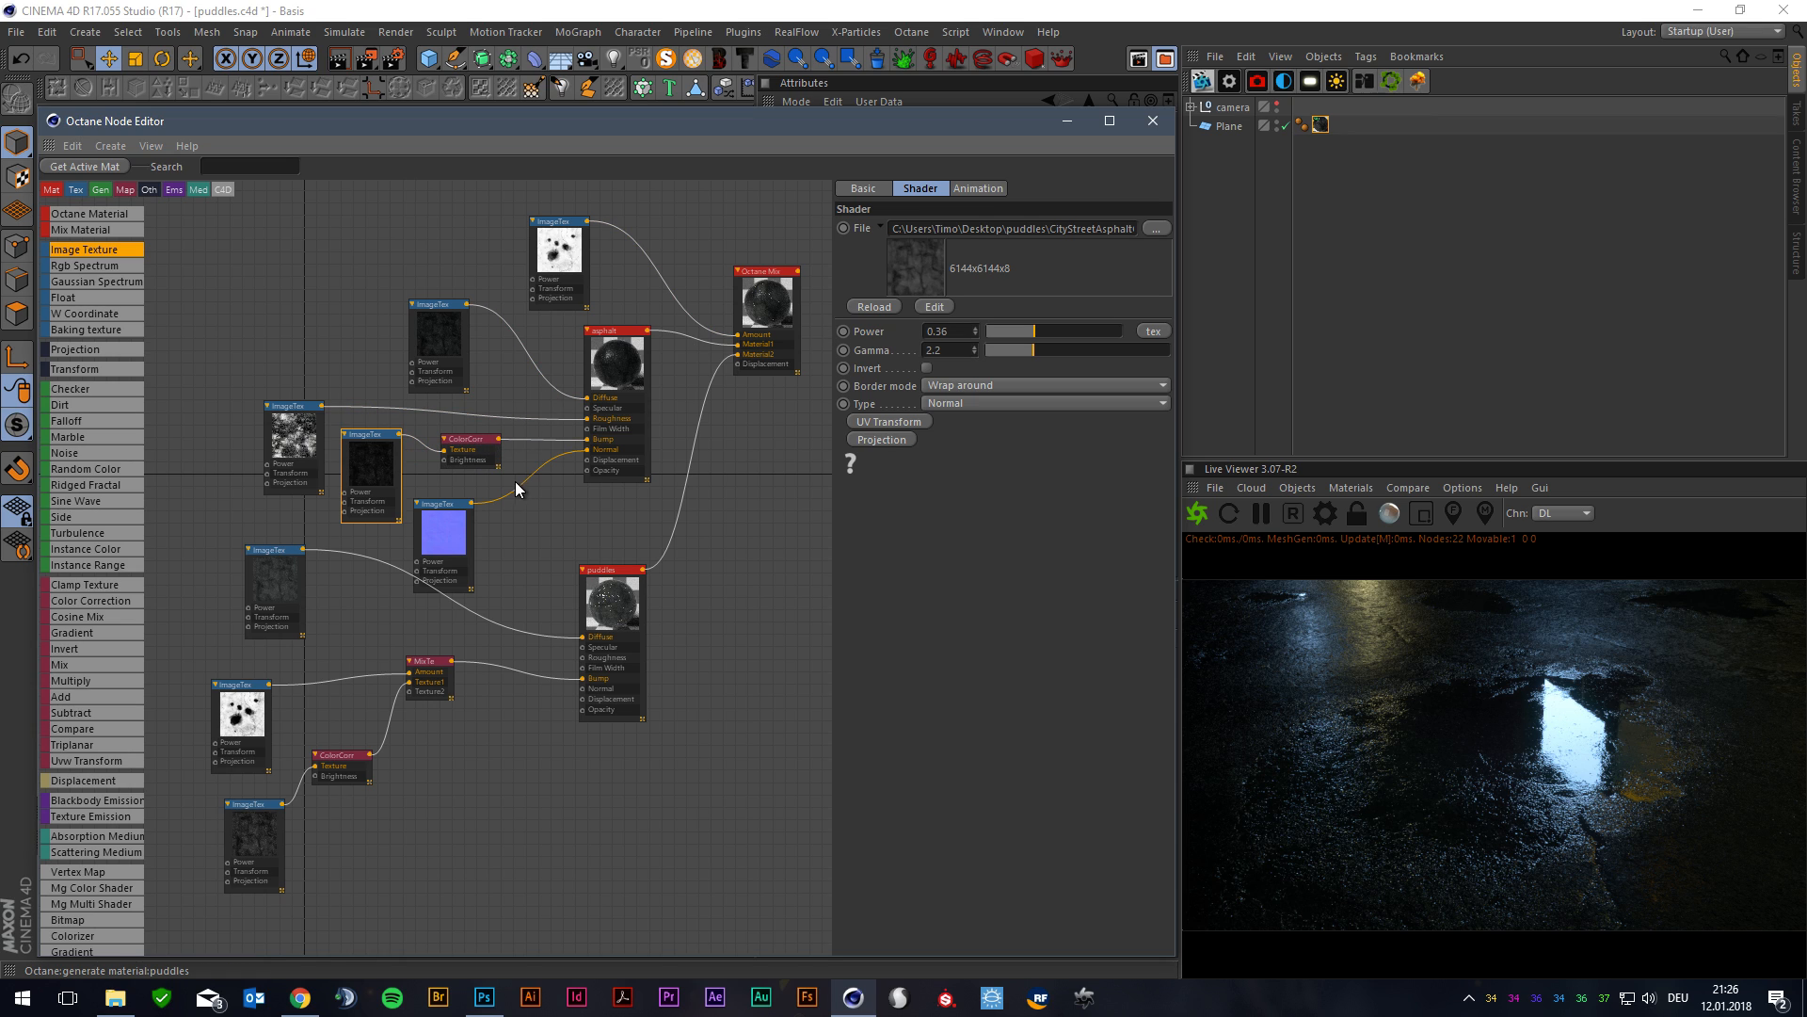
click(470, 439)
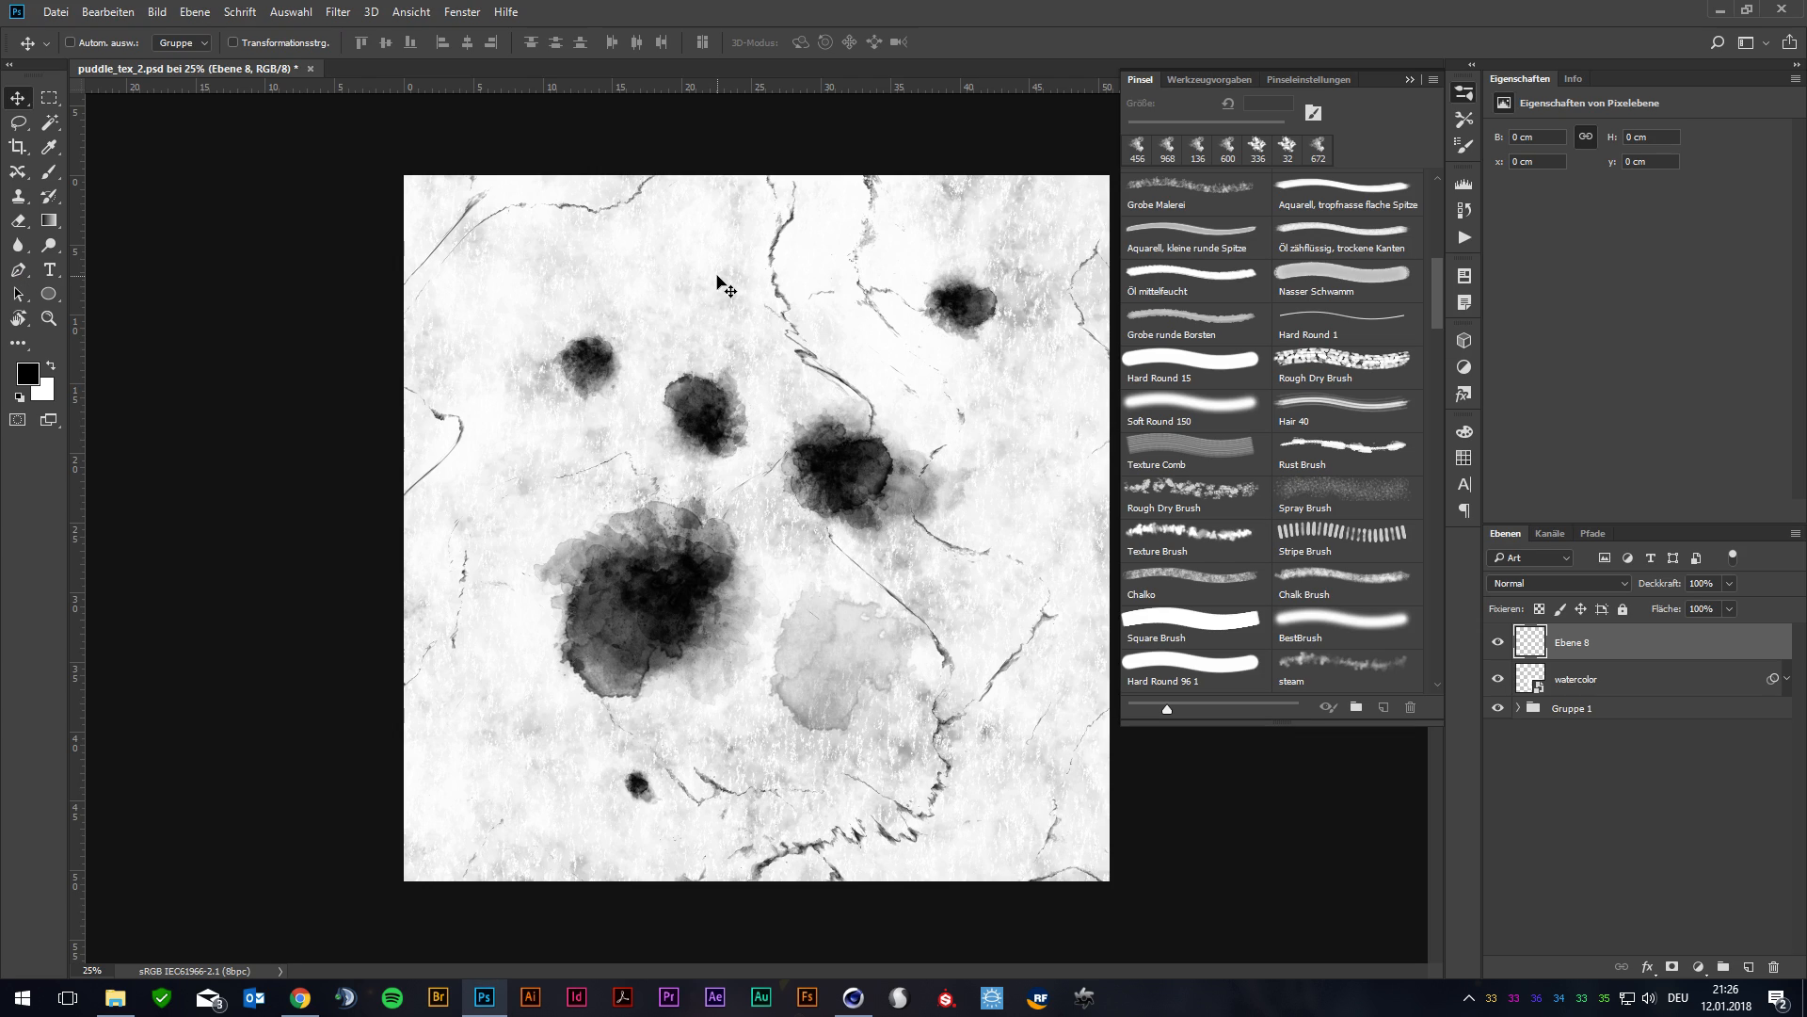
mouse_move(672, 515)
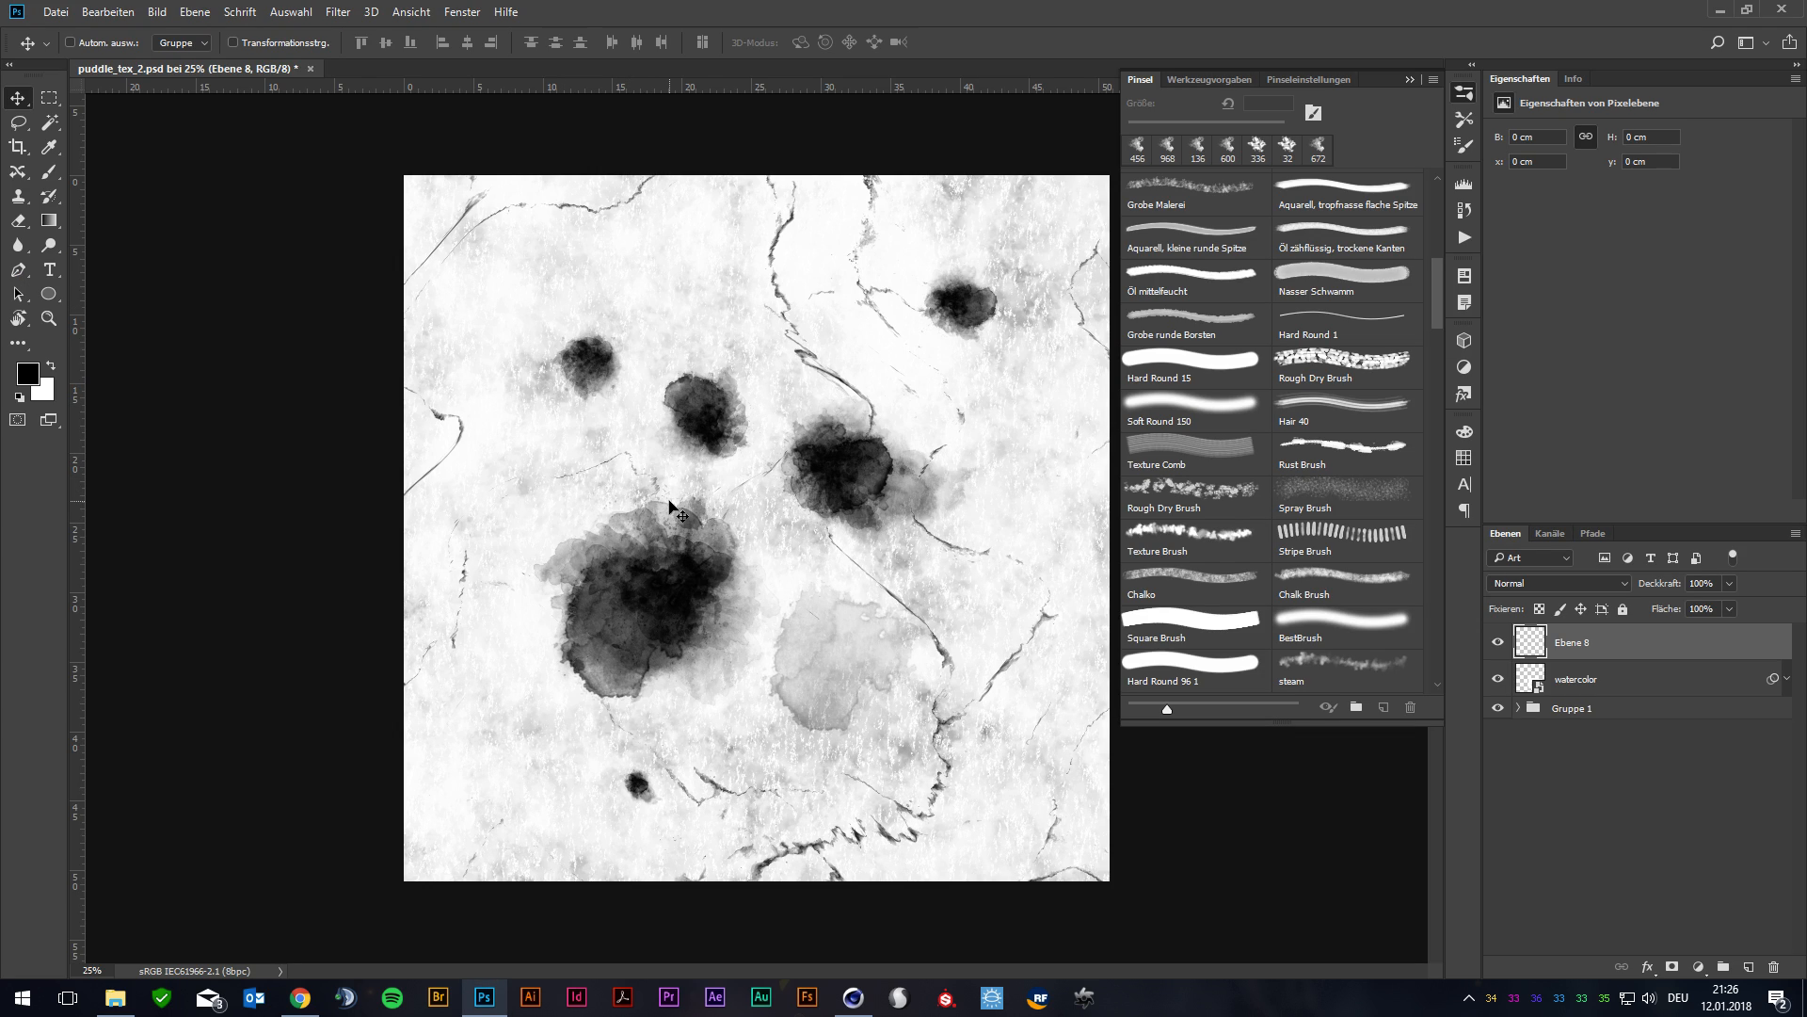
mouse_move(722, 503)
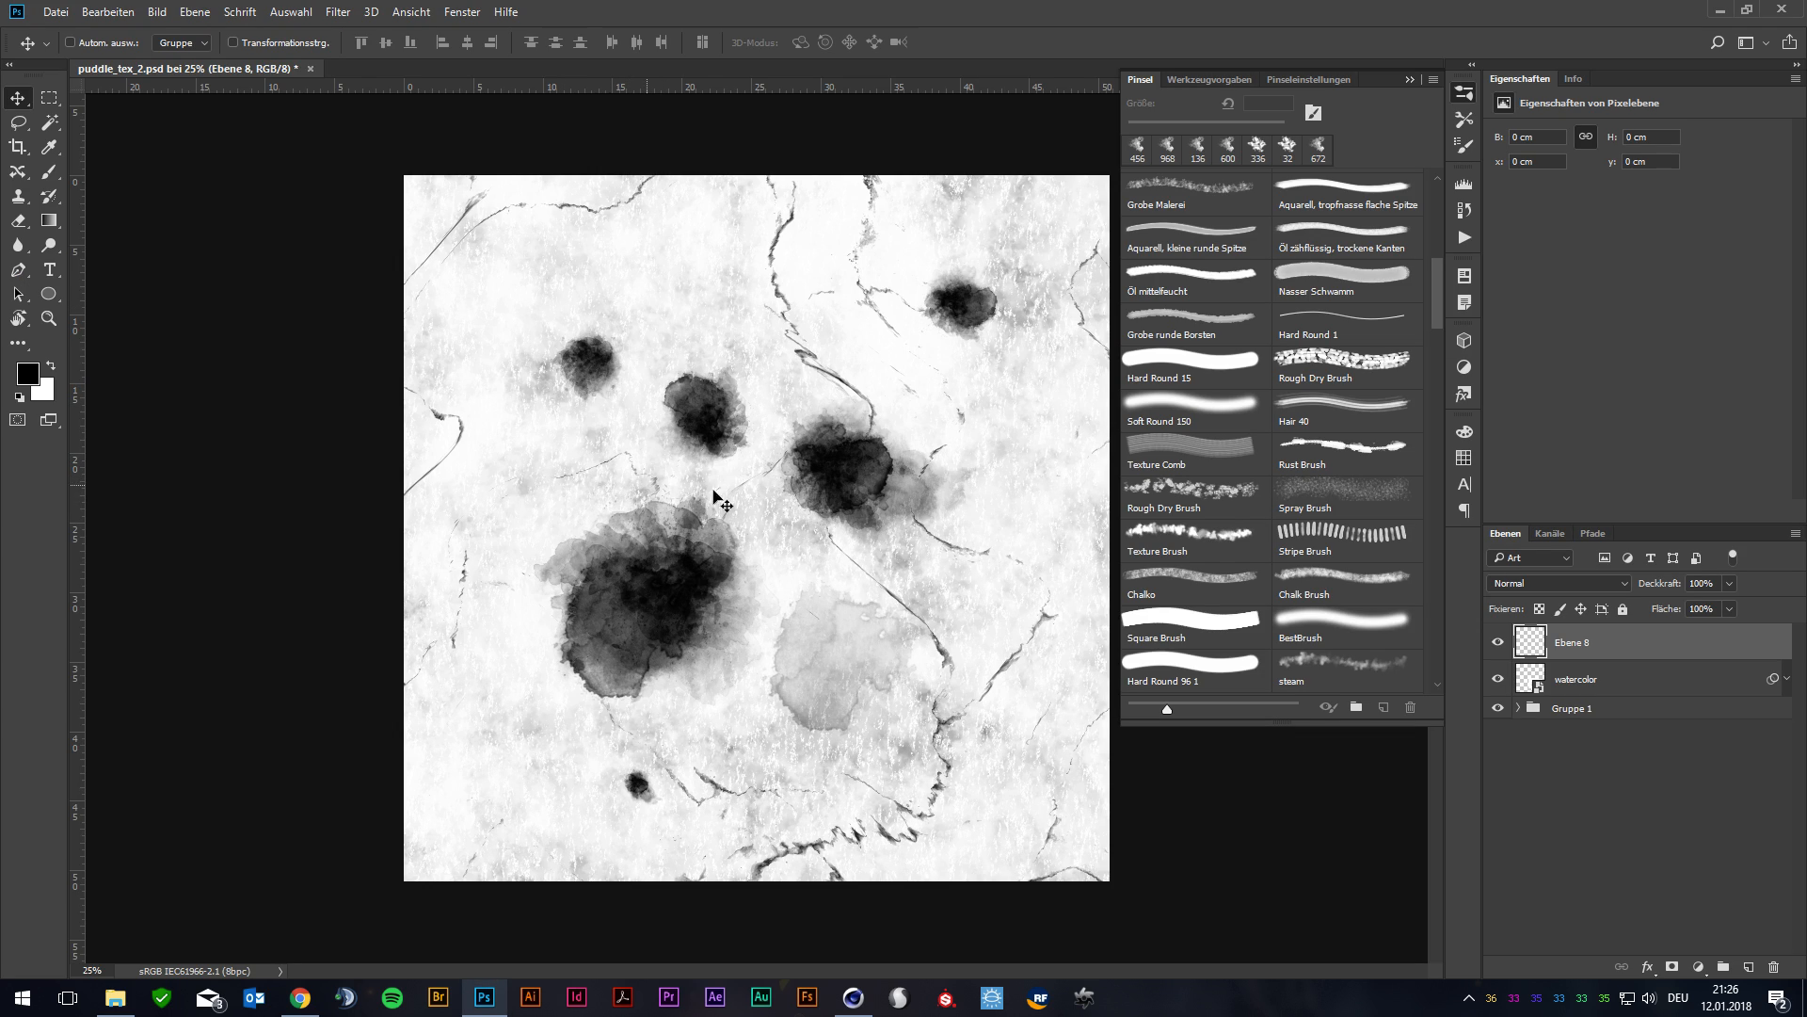
mouse_move(1328, 686)
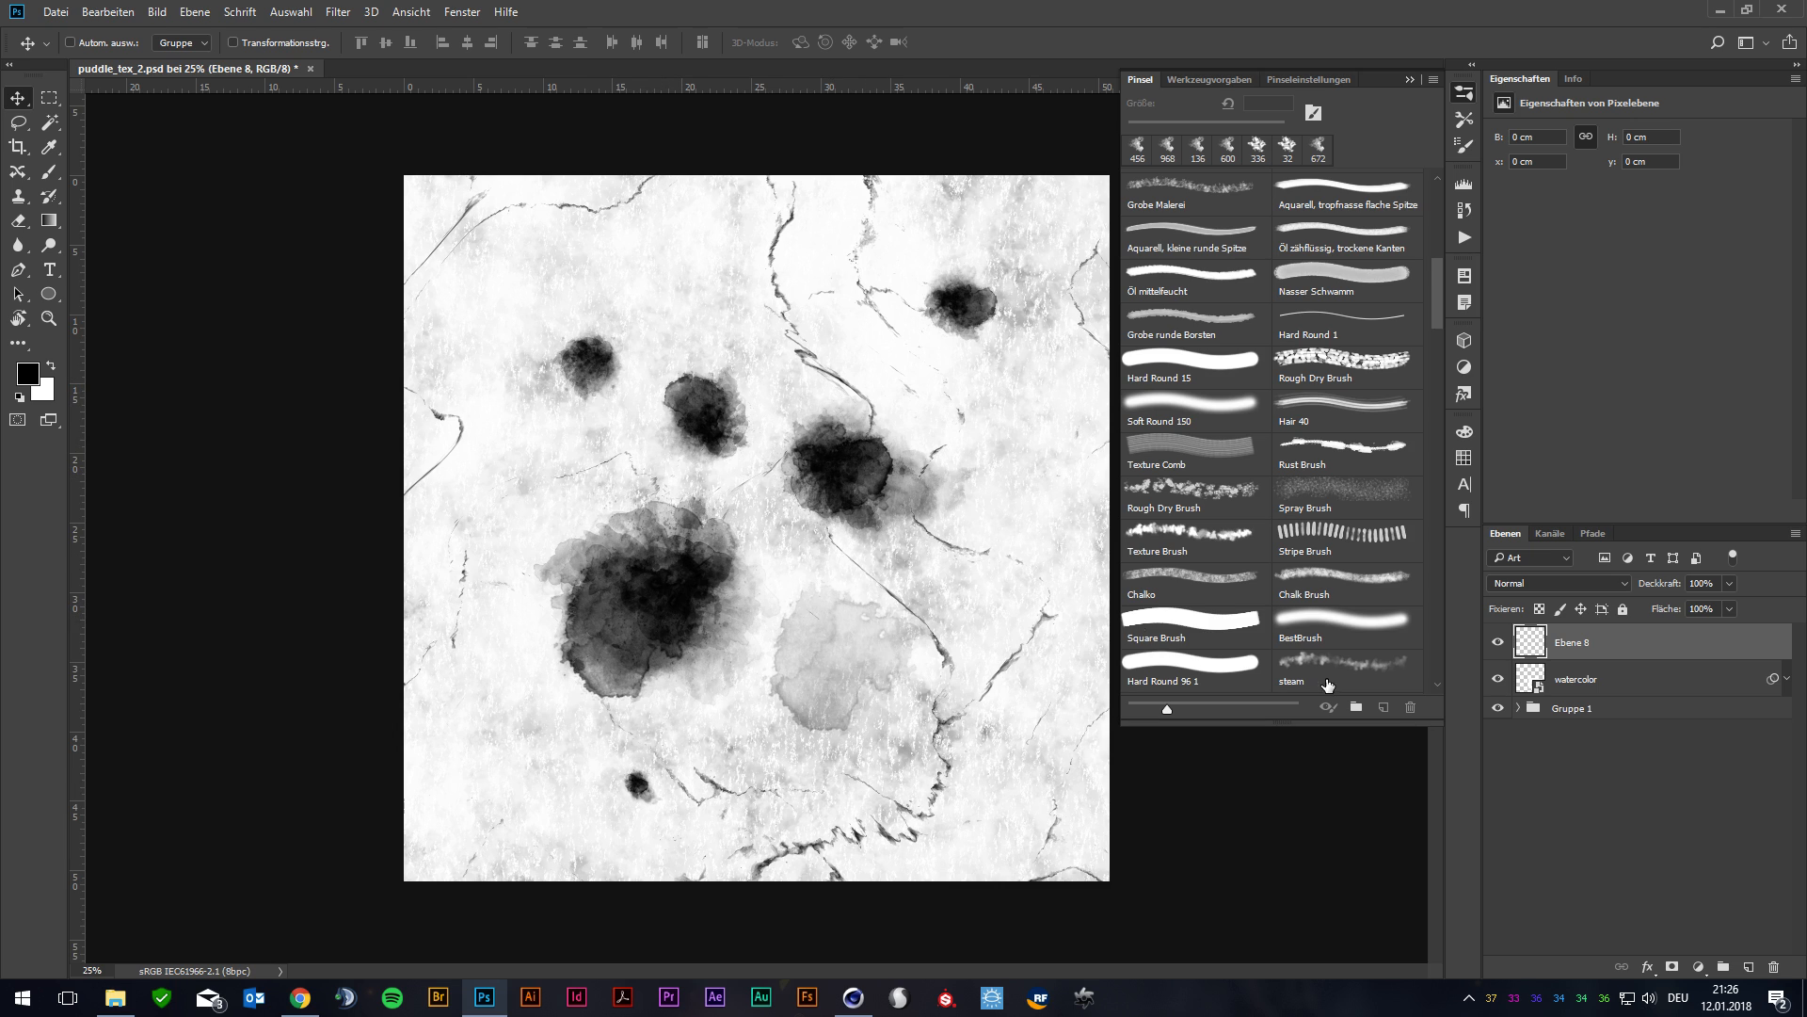
- Select the steam brush and hide the Ebene 8 test-stroke layer
click(1328, 679)
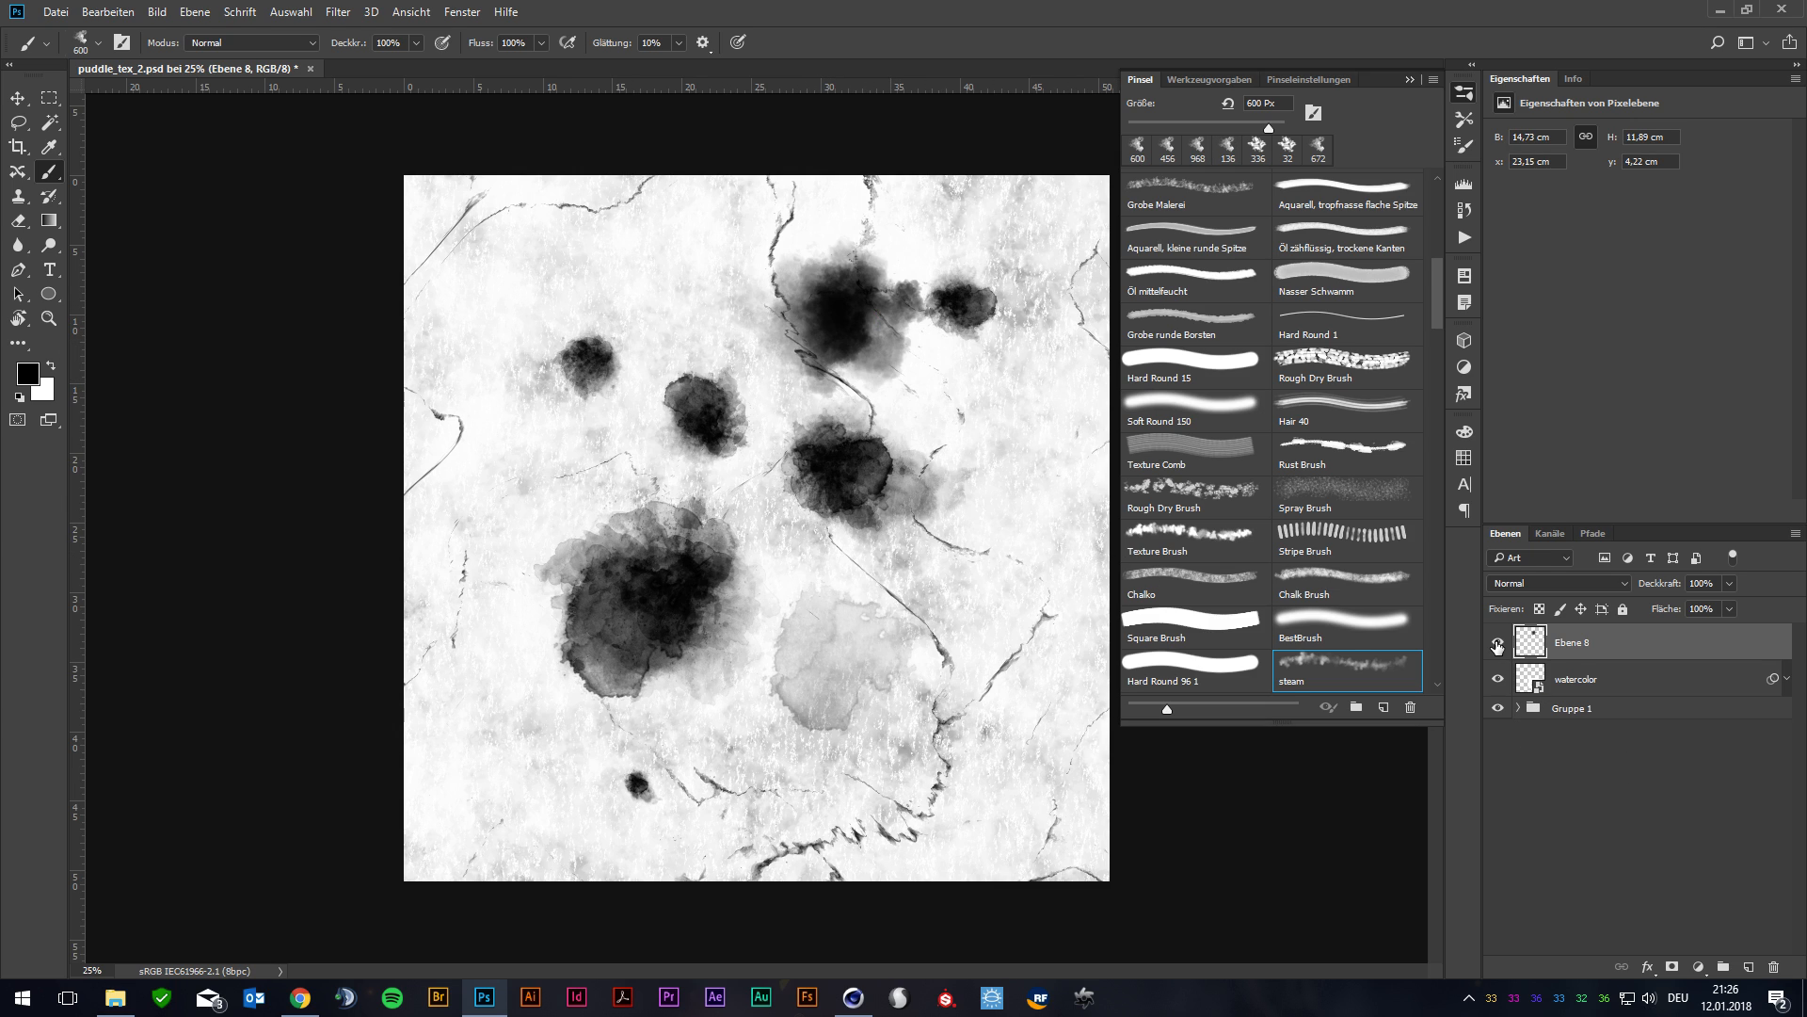
click(1576, 679)
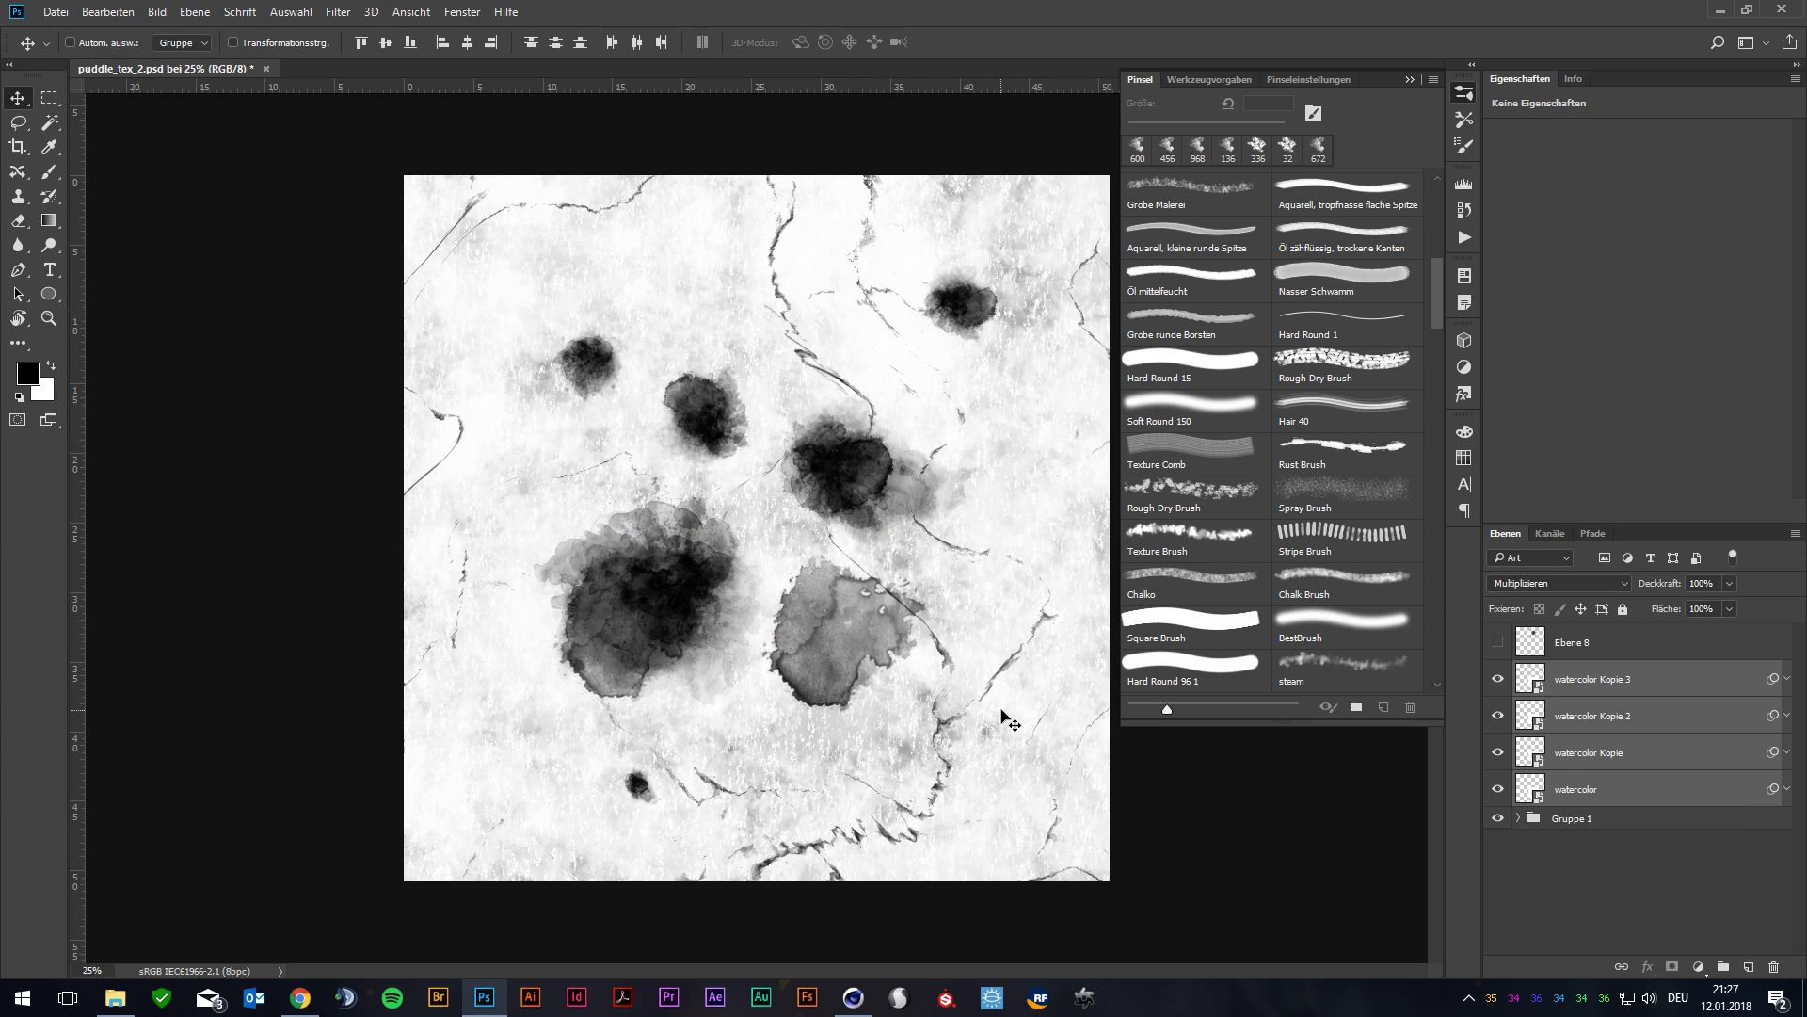
key(alt+tab)
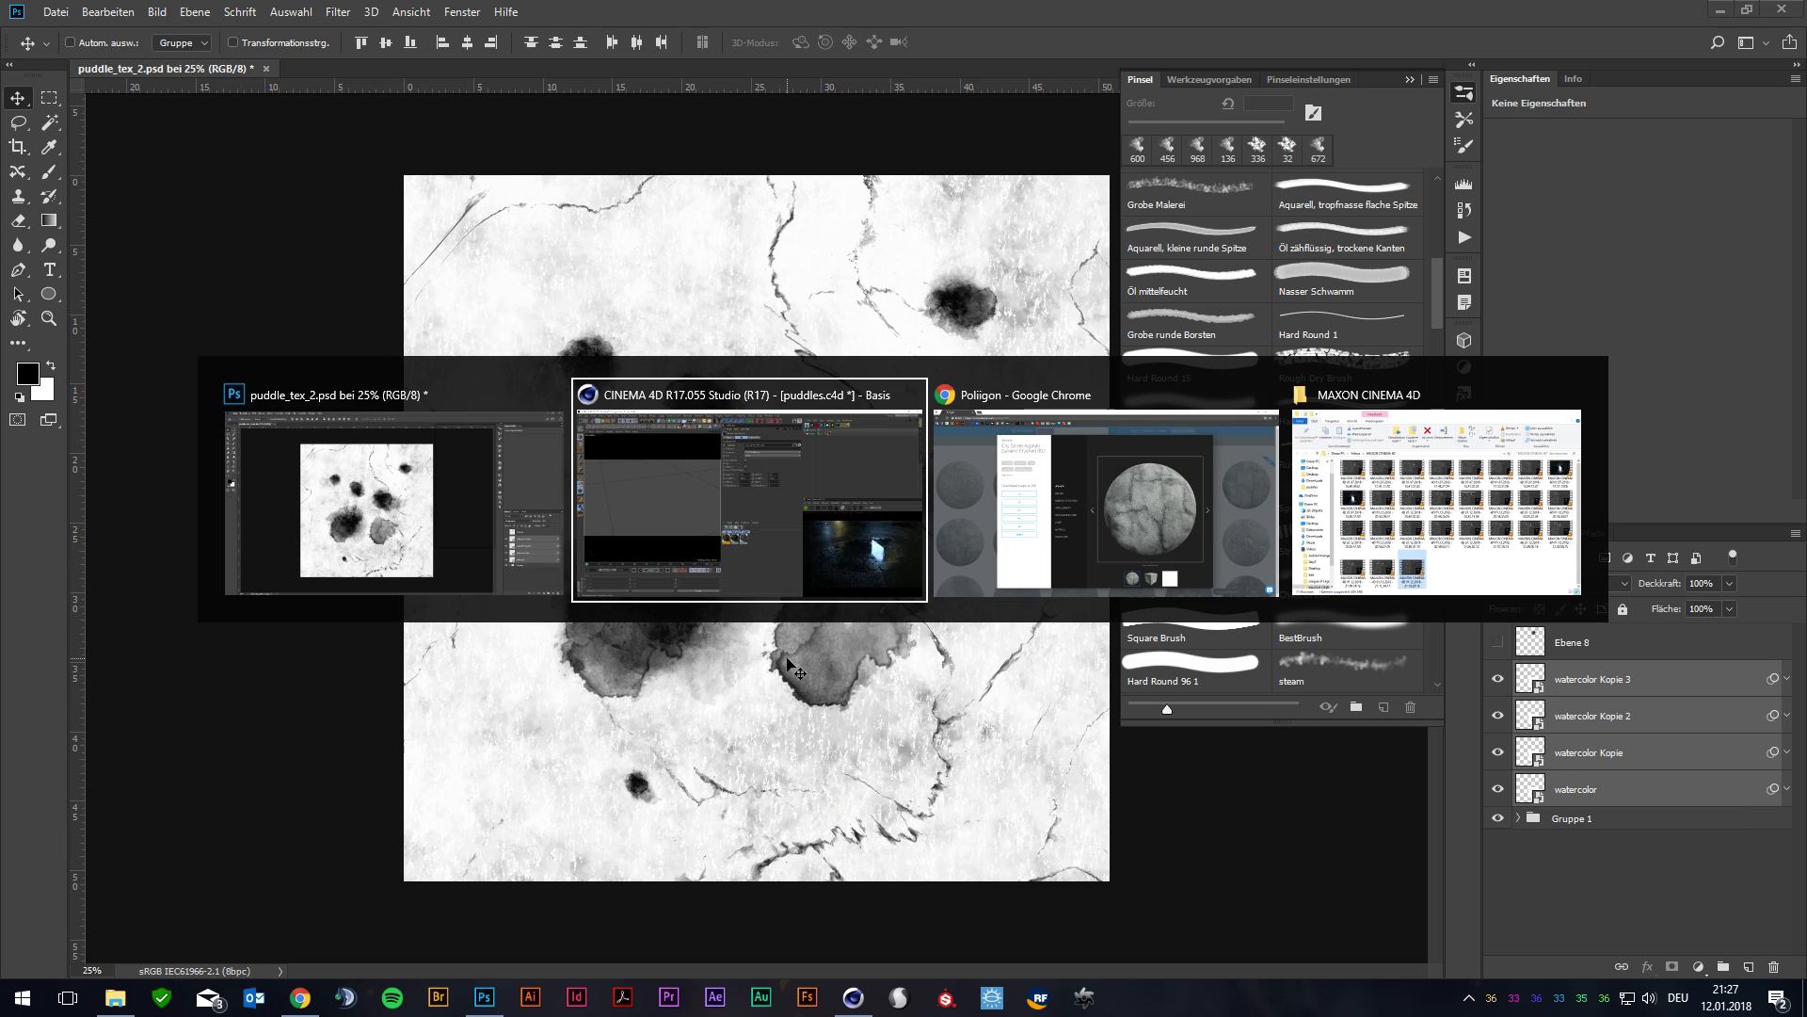
- Bring Cinema 4D and its Octane node editor back to the front
click(748, 396)
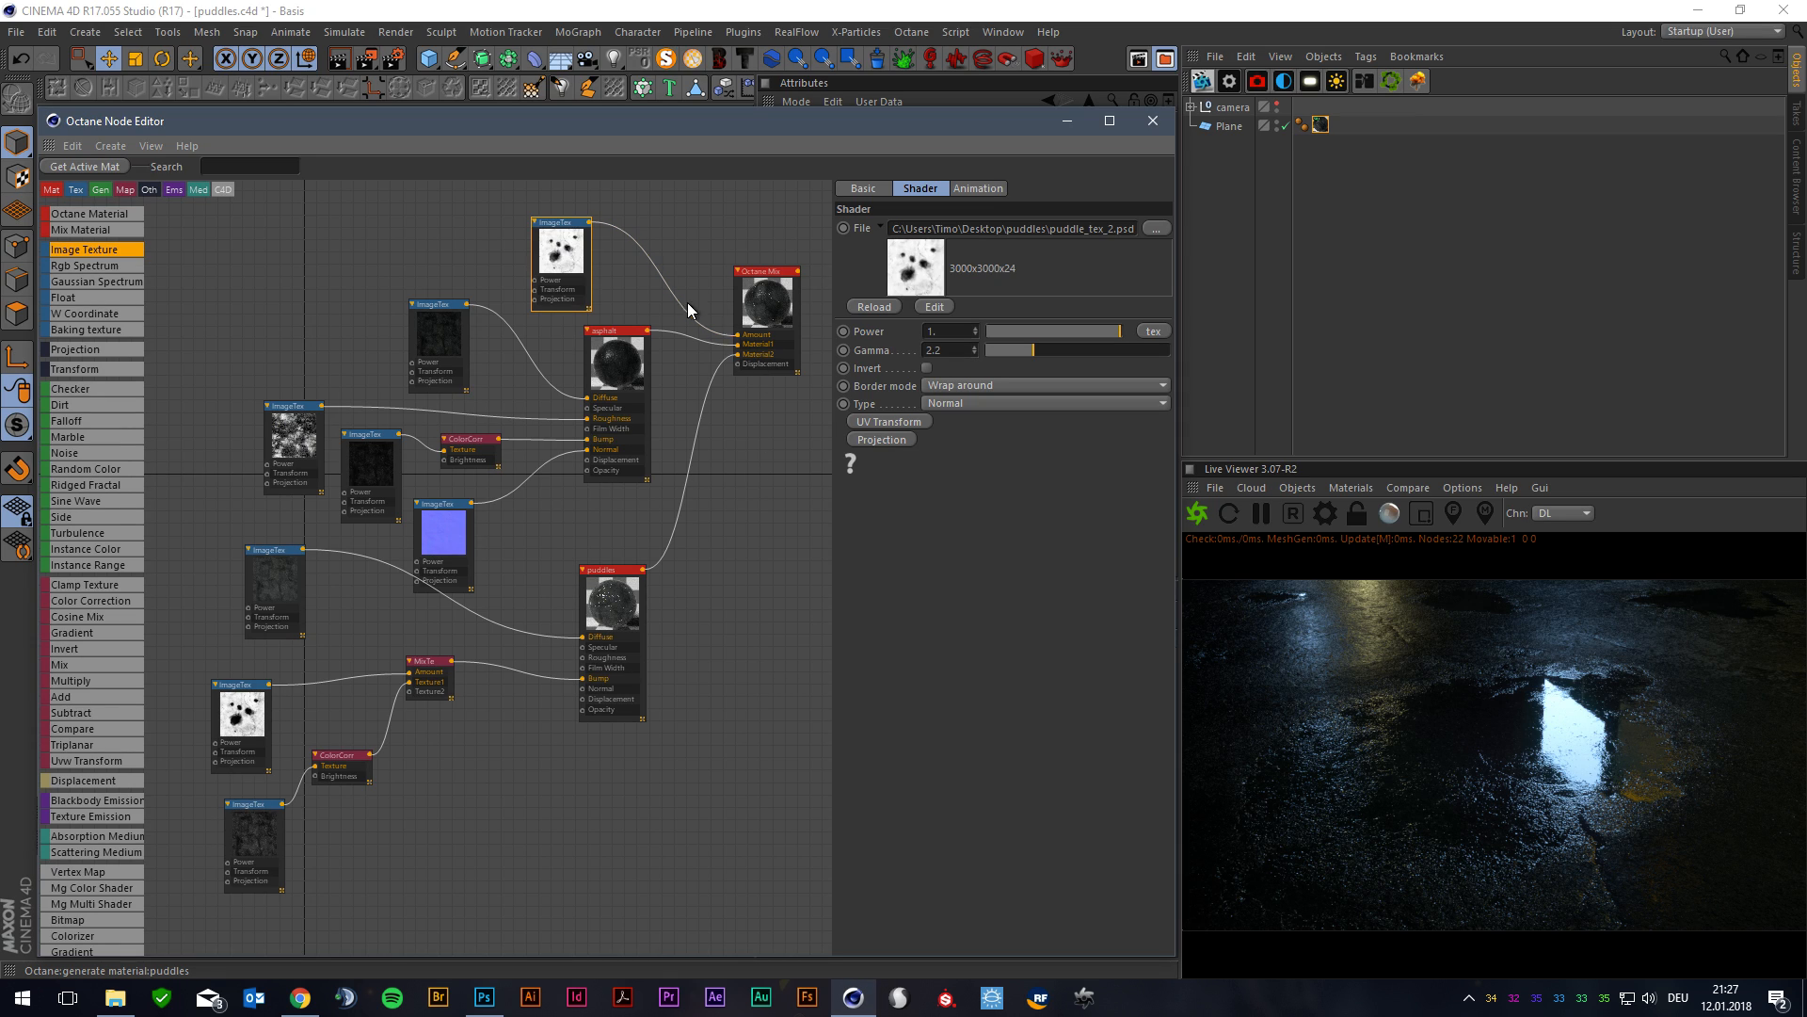
mouse_move(629, 683)
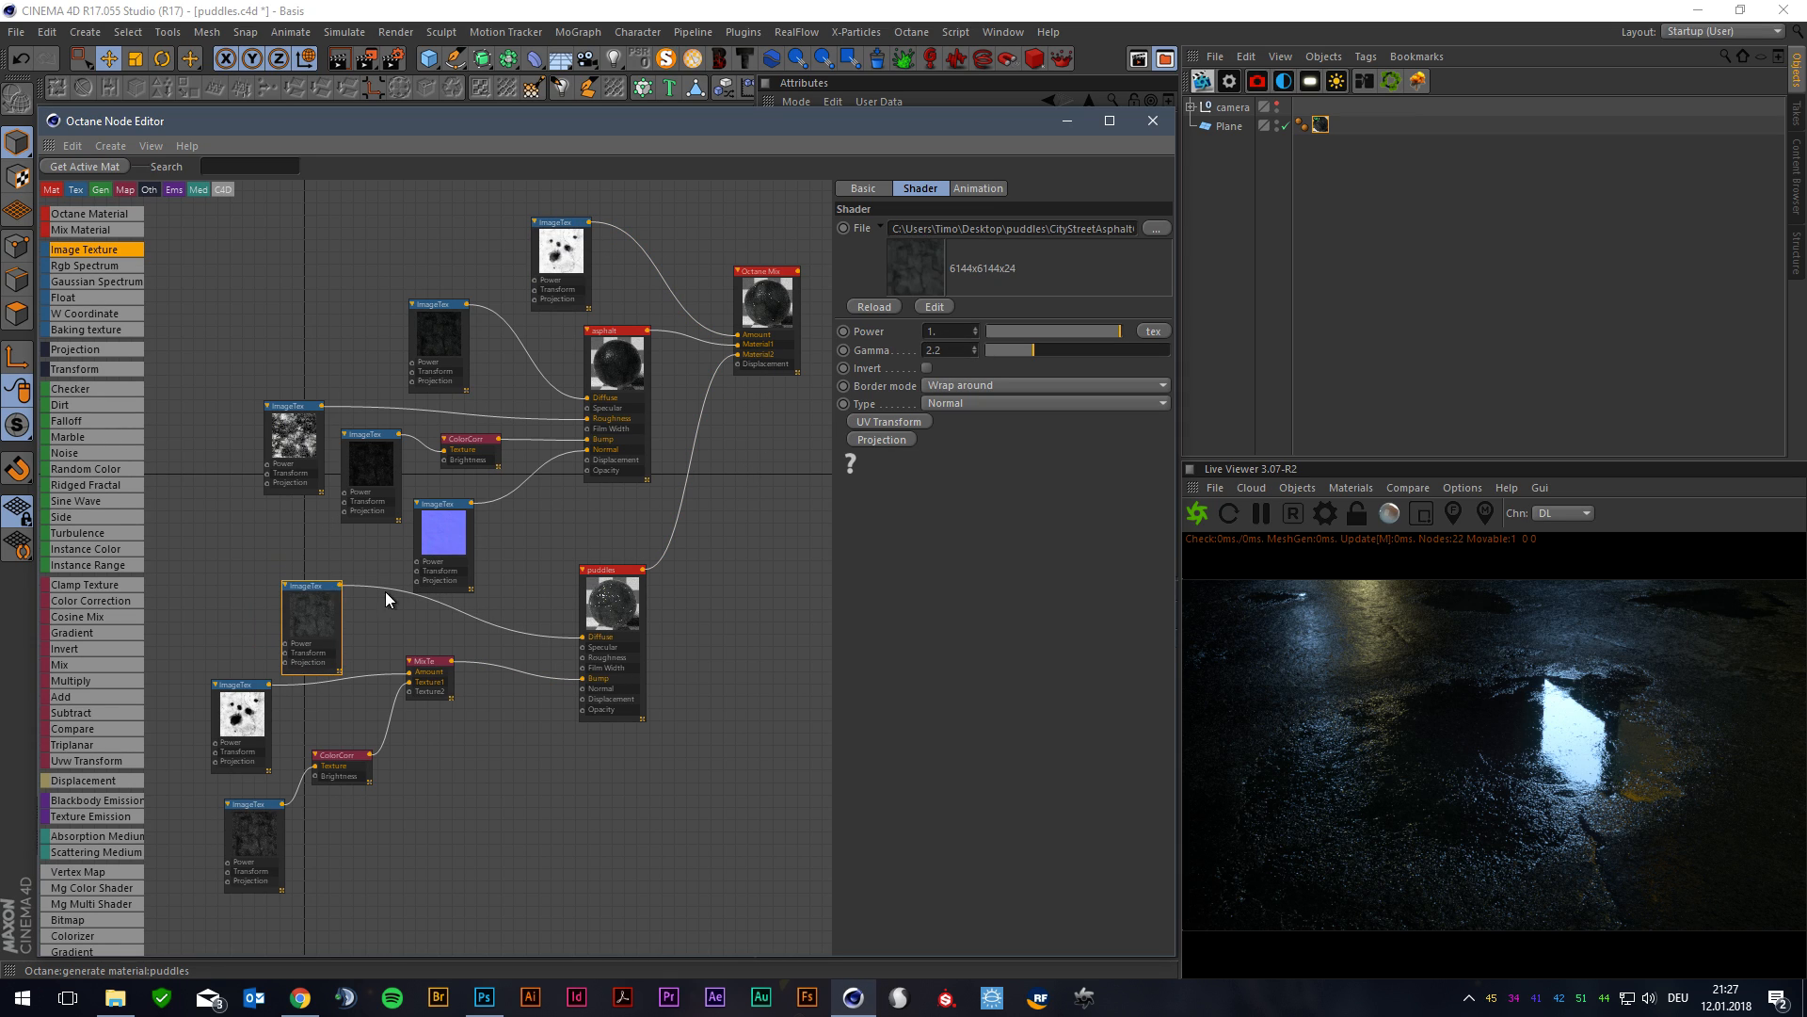
mouse_move(627, 771)
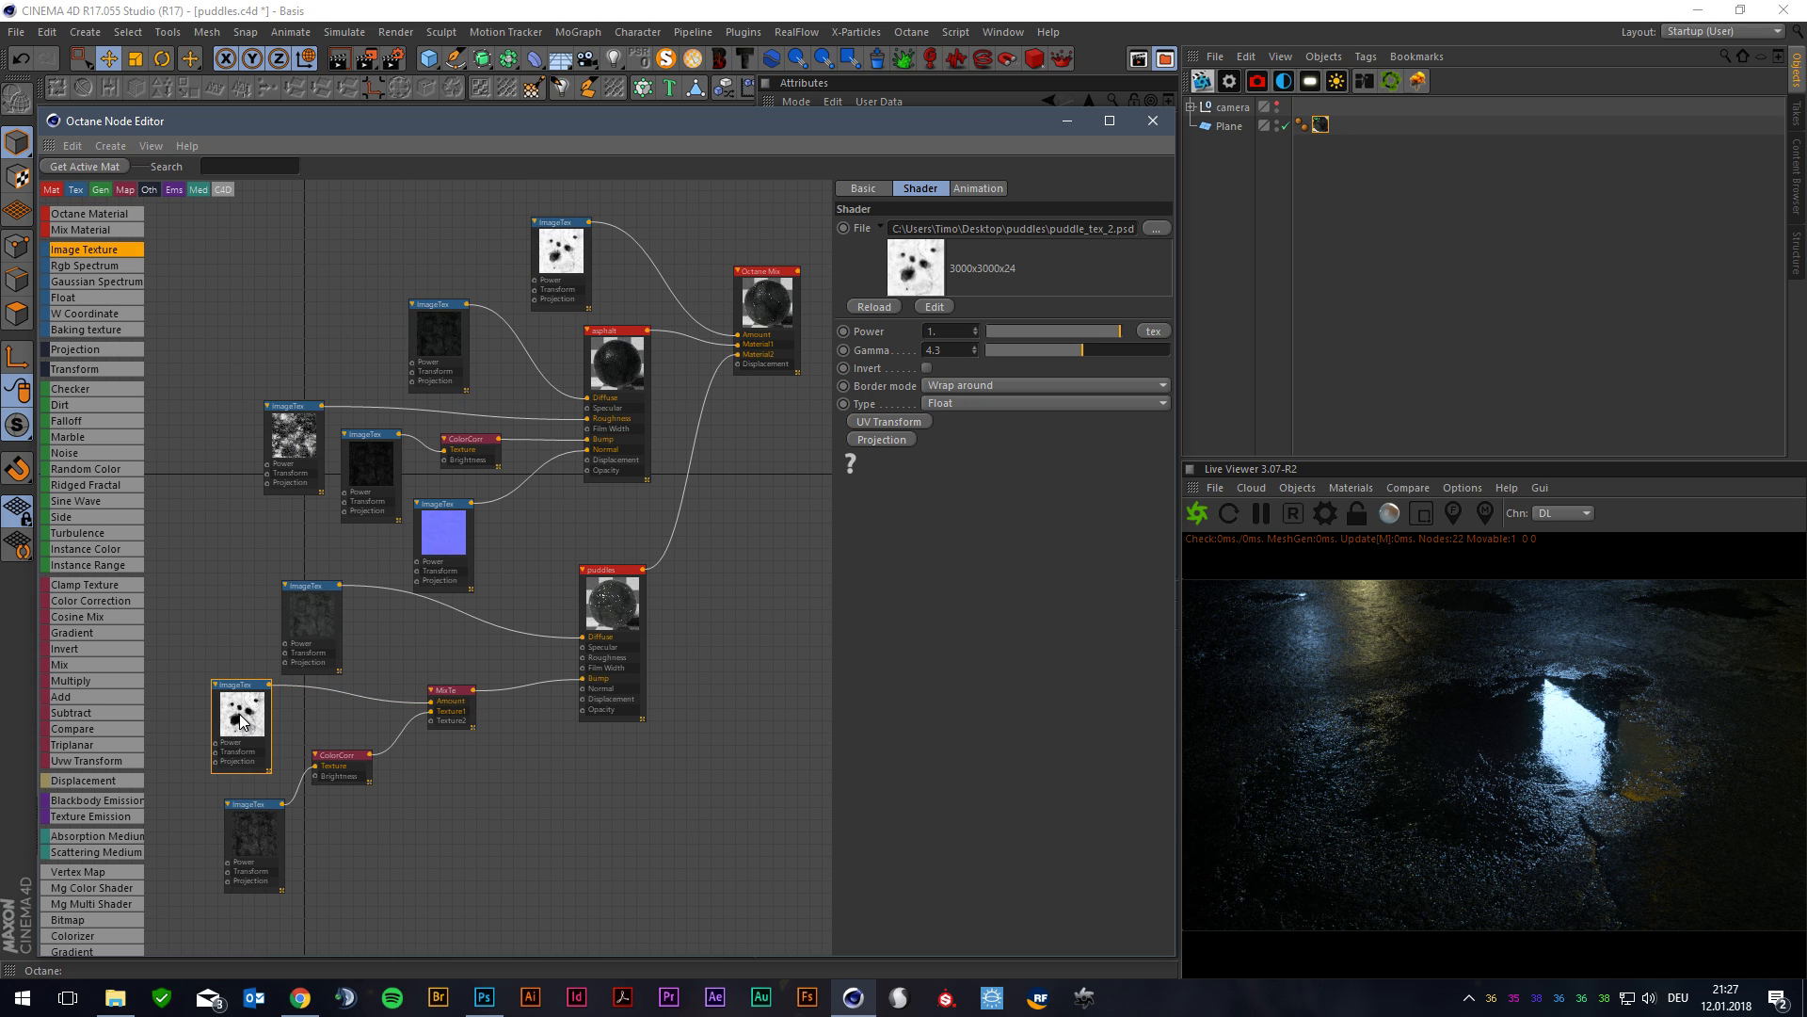
mouse_move(243, 722)
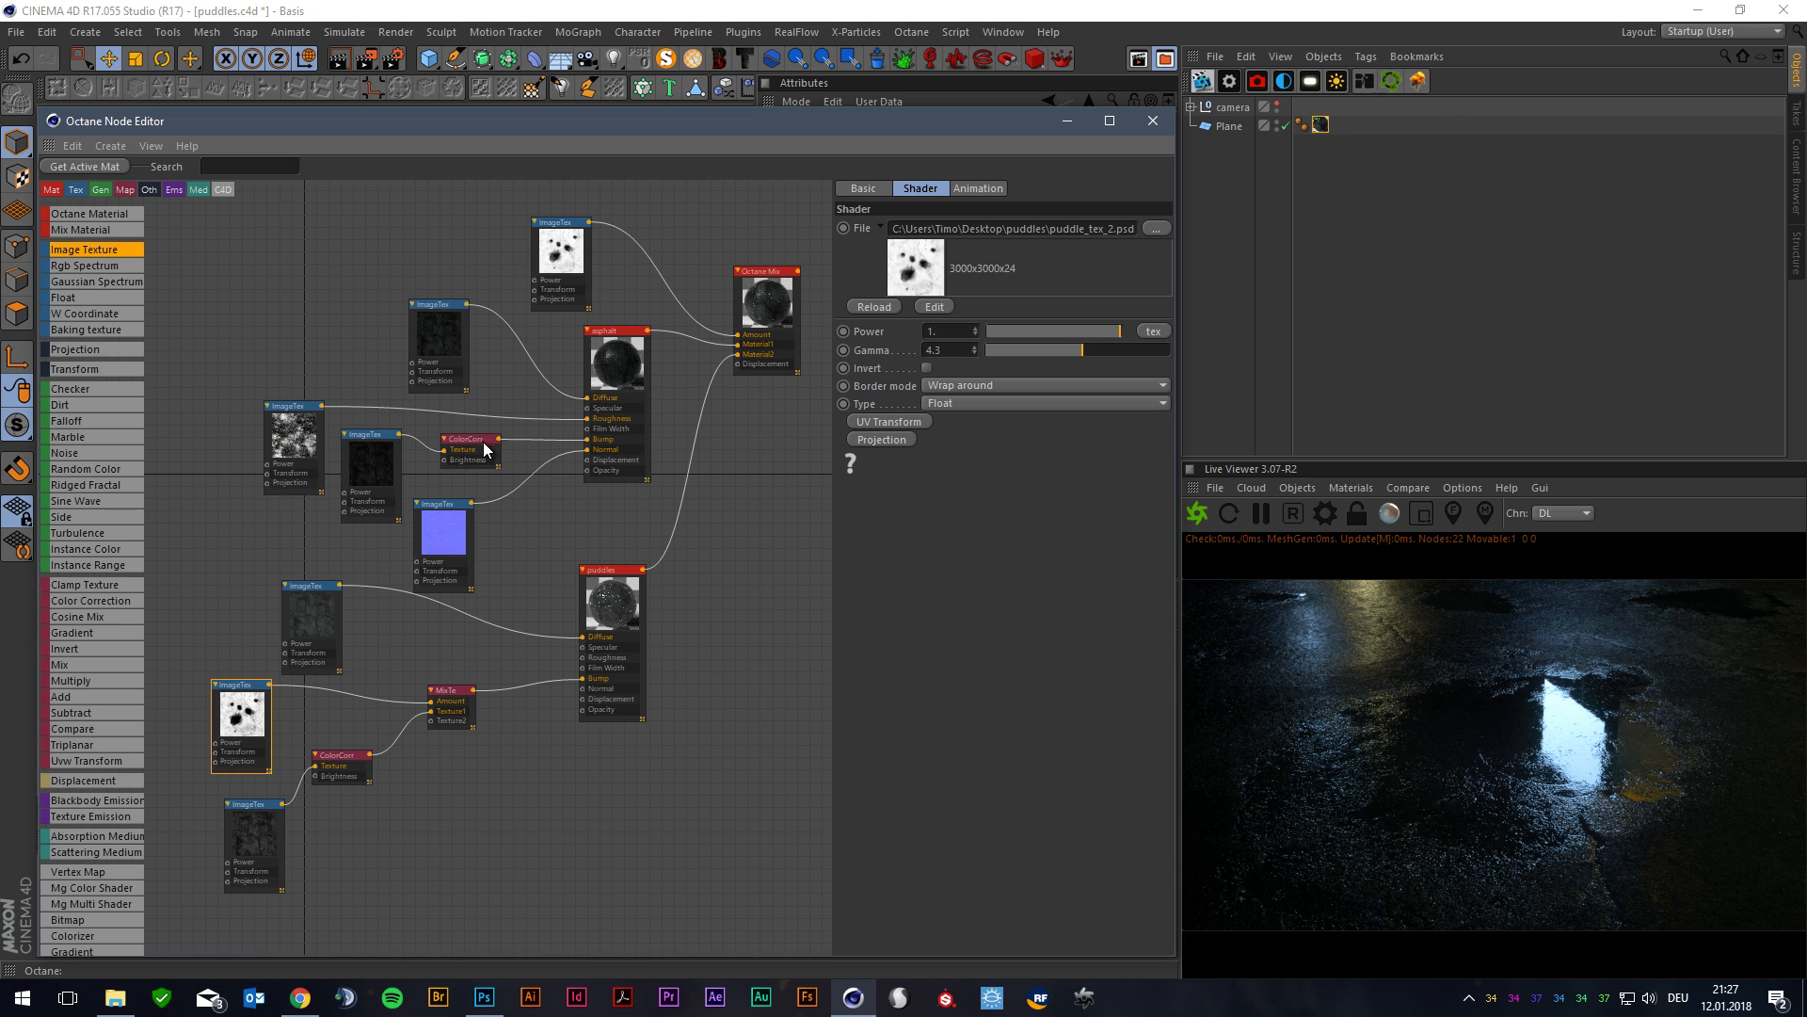
mouse_move(454, 695)
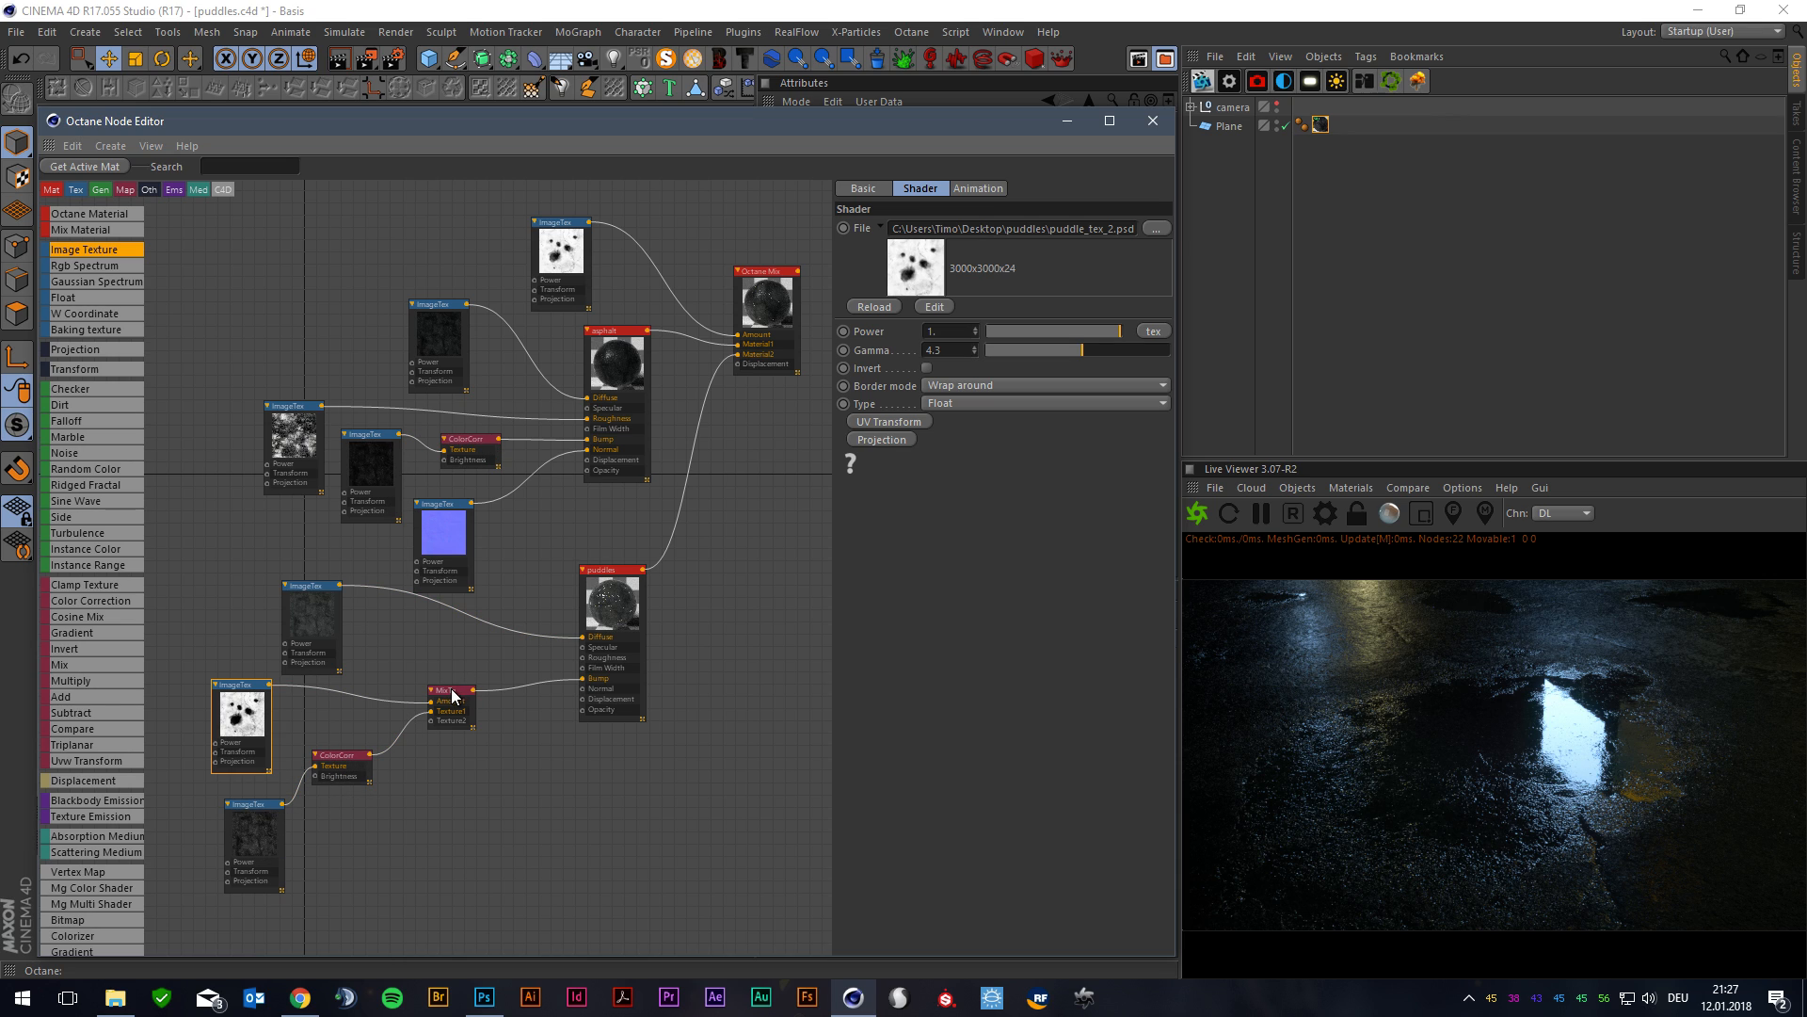
click(446, 677)
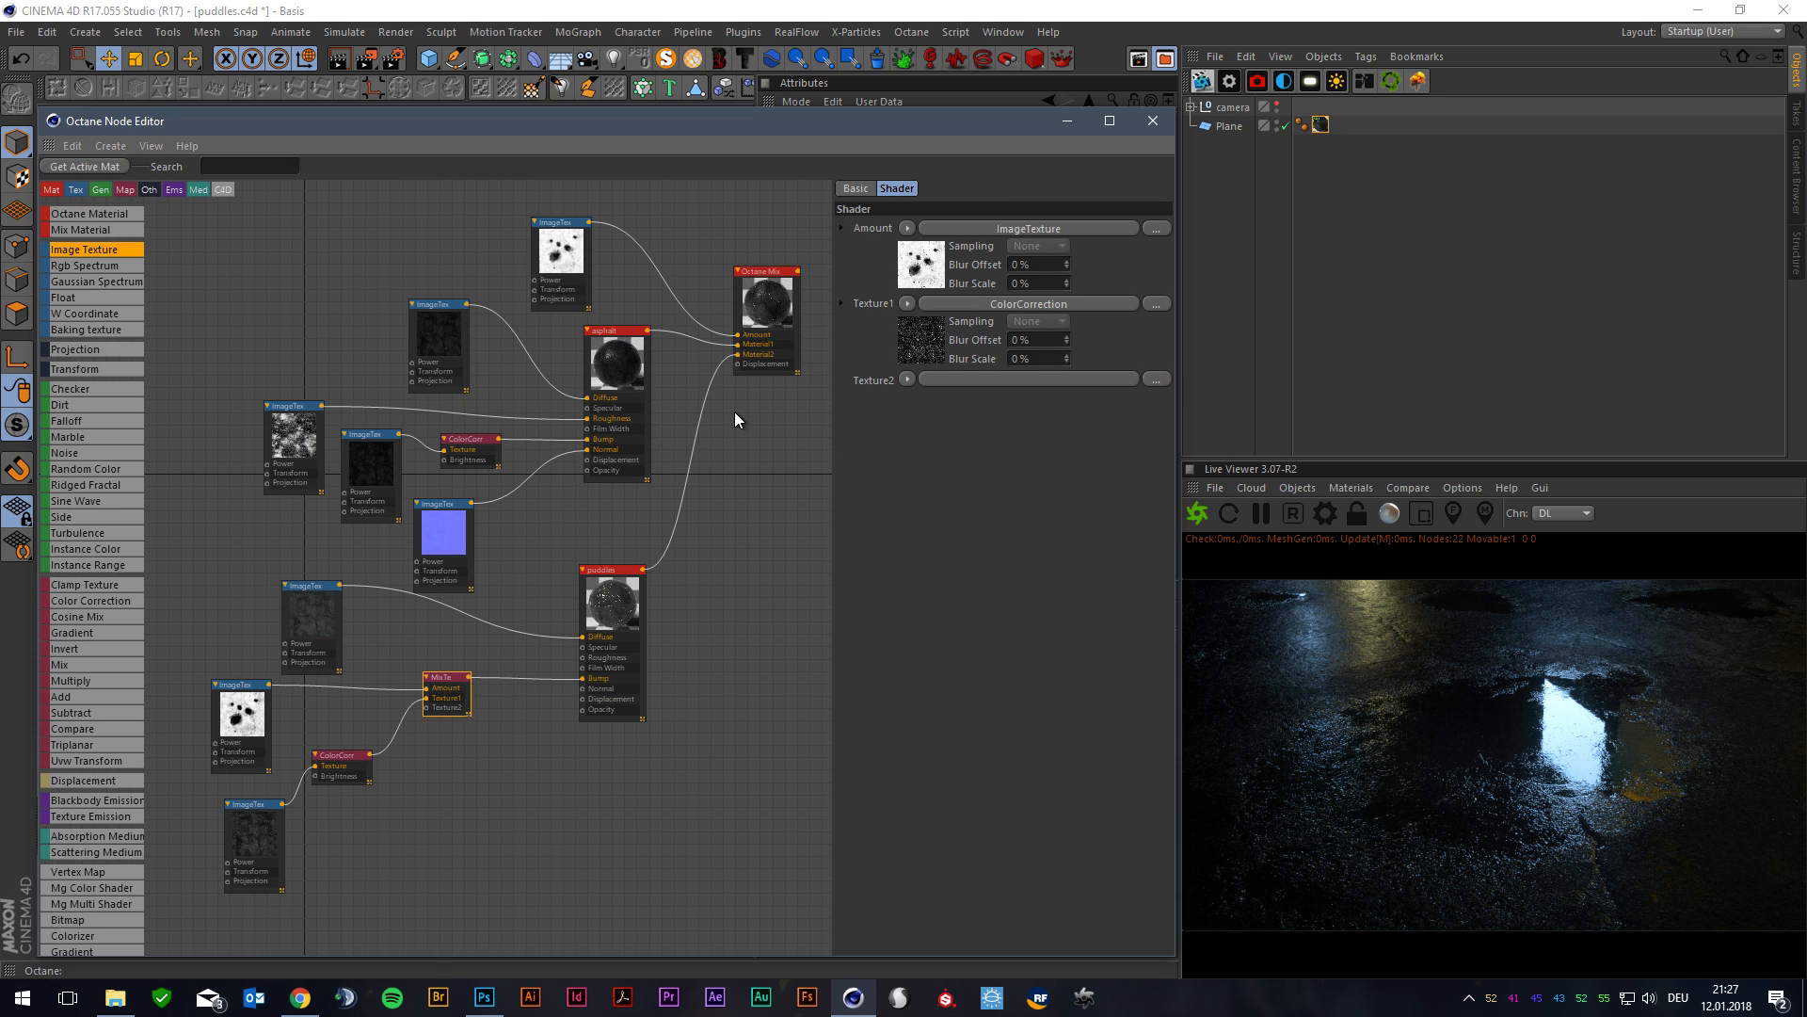
mouse_move(747, 415)
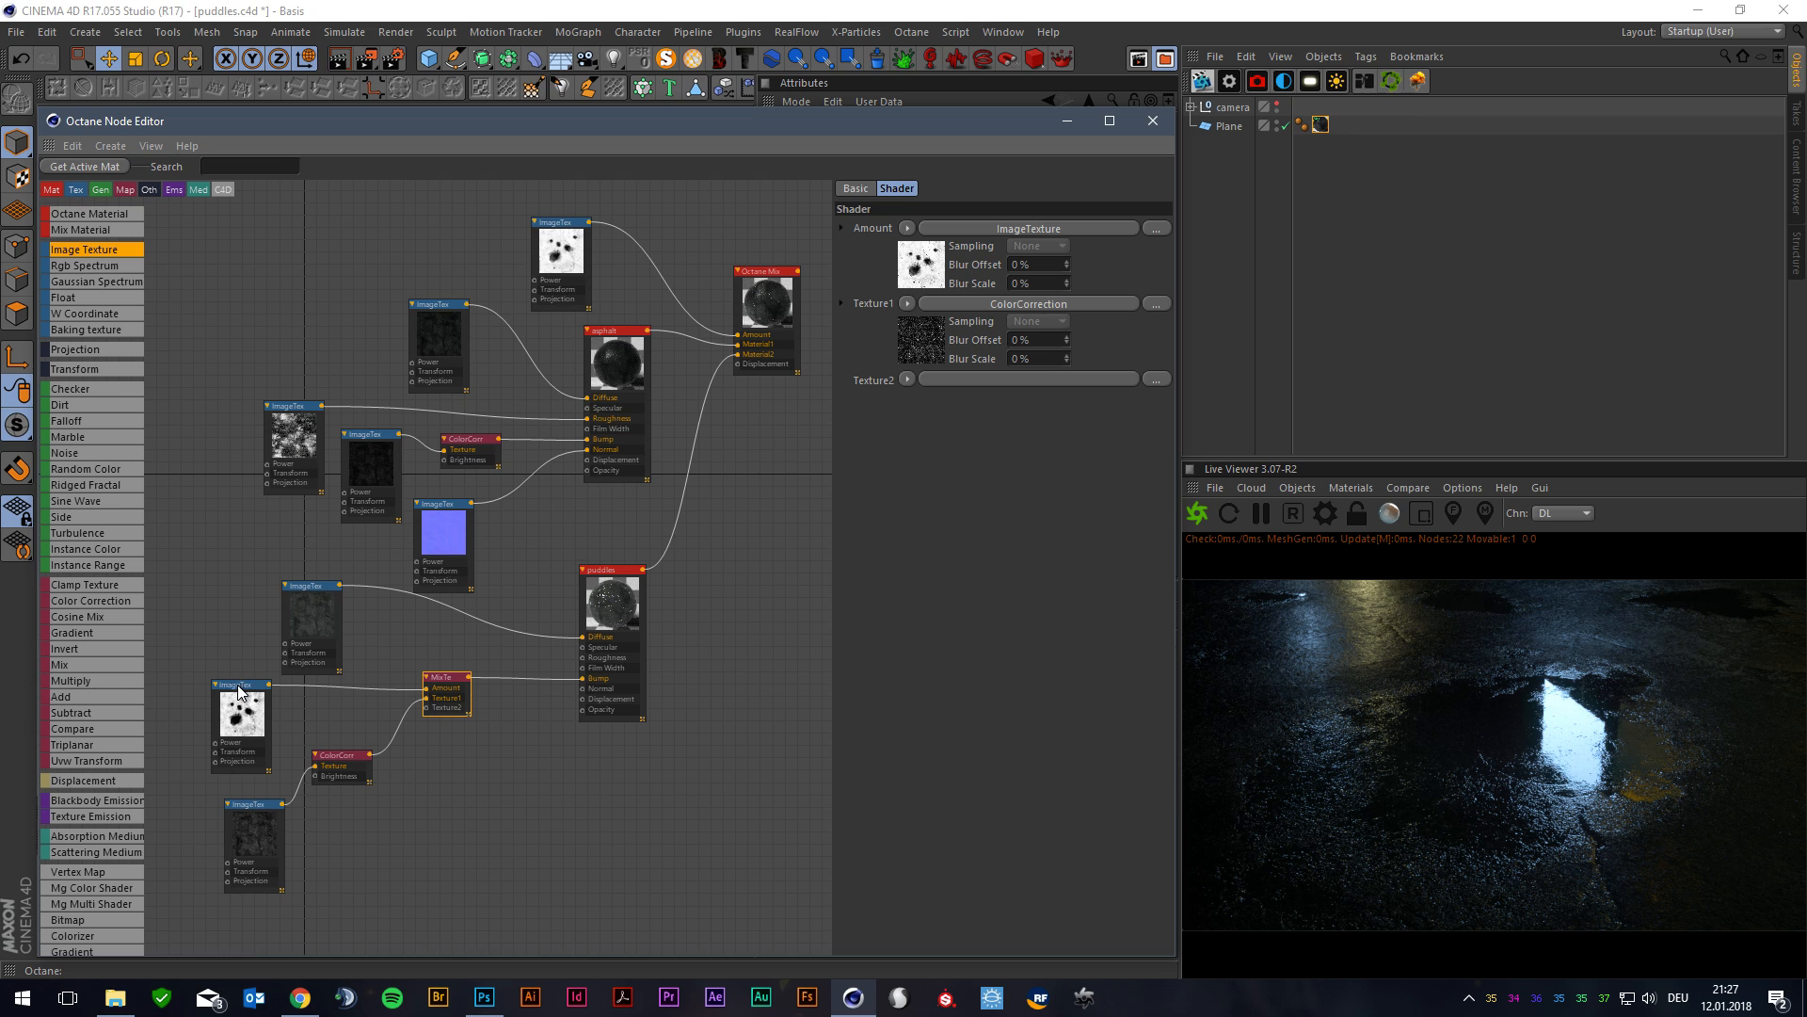
click(238, 716)
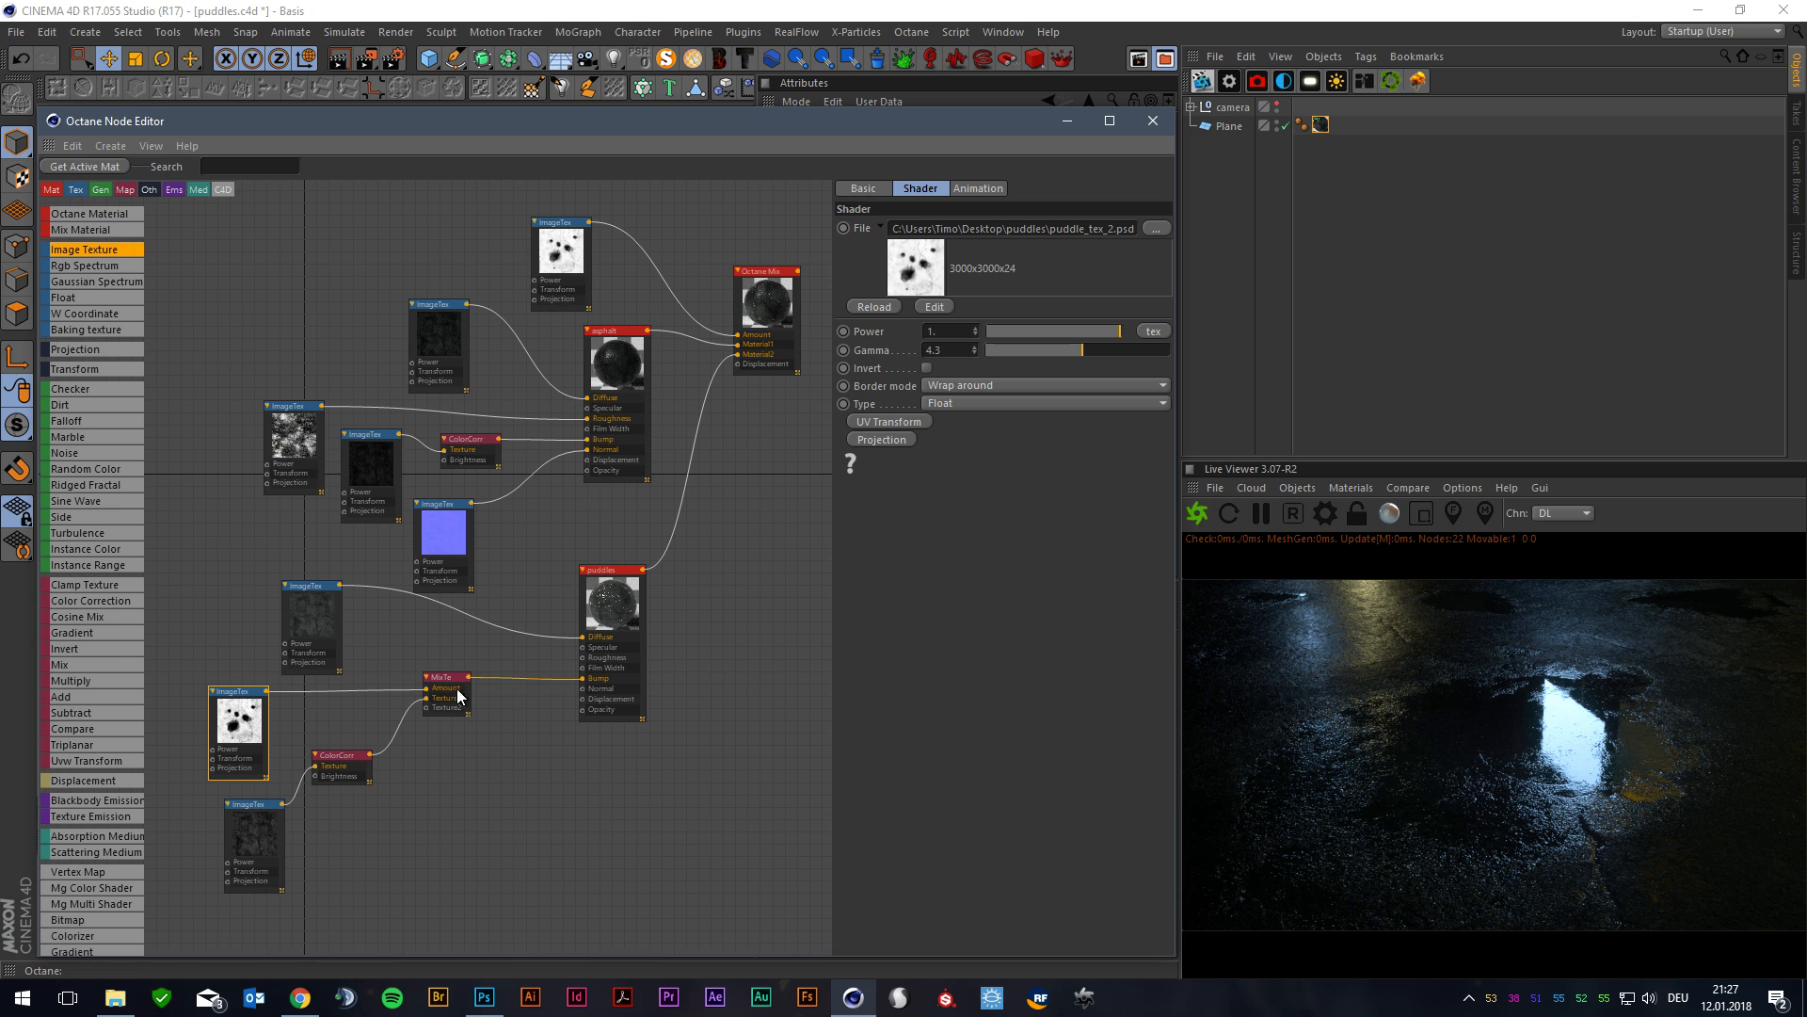
- Test lower and higher puddle mask gamma values, then settle it around 3.93
click(441, 678)
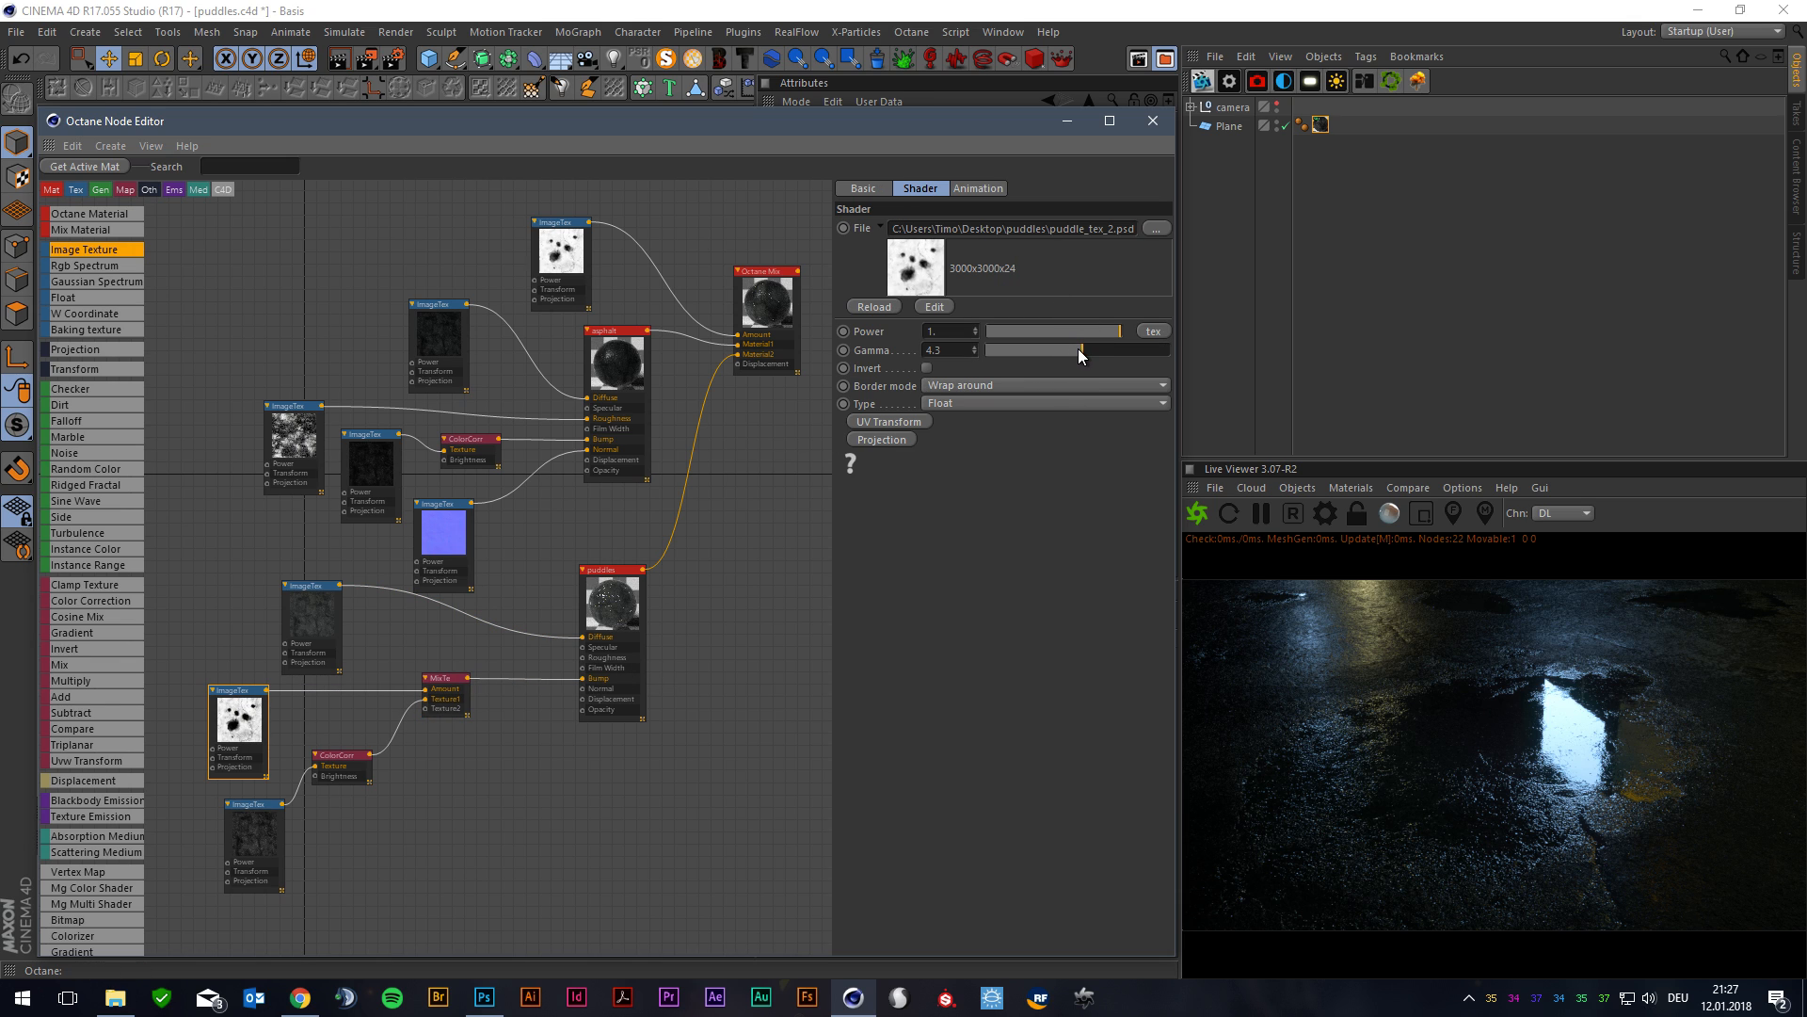
drag(1078, 354, 1015, 354)
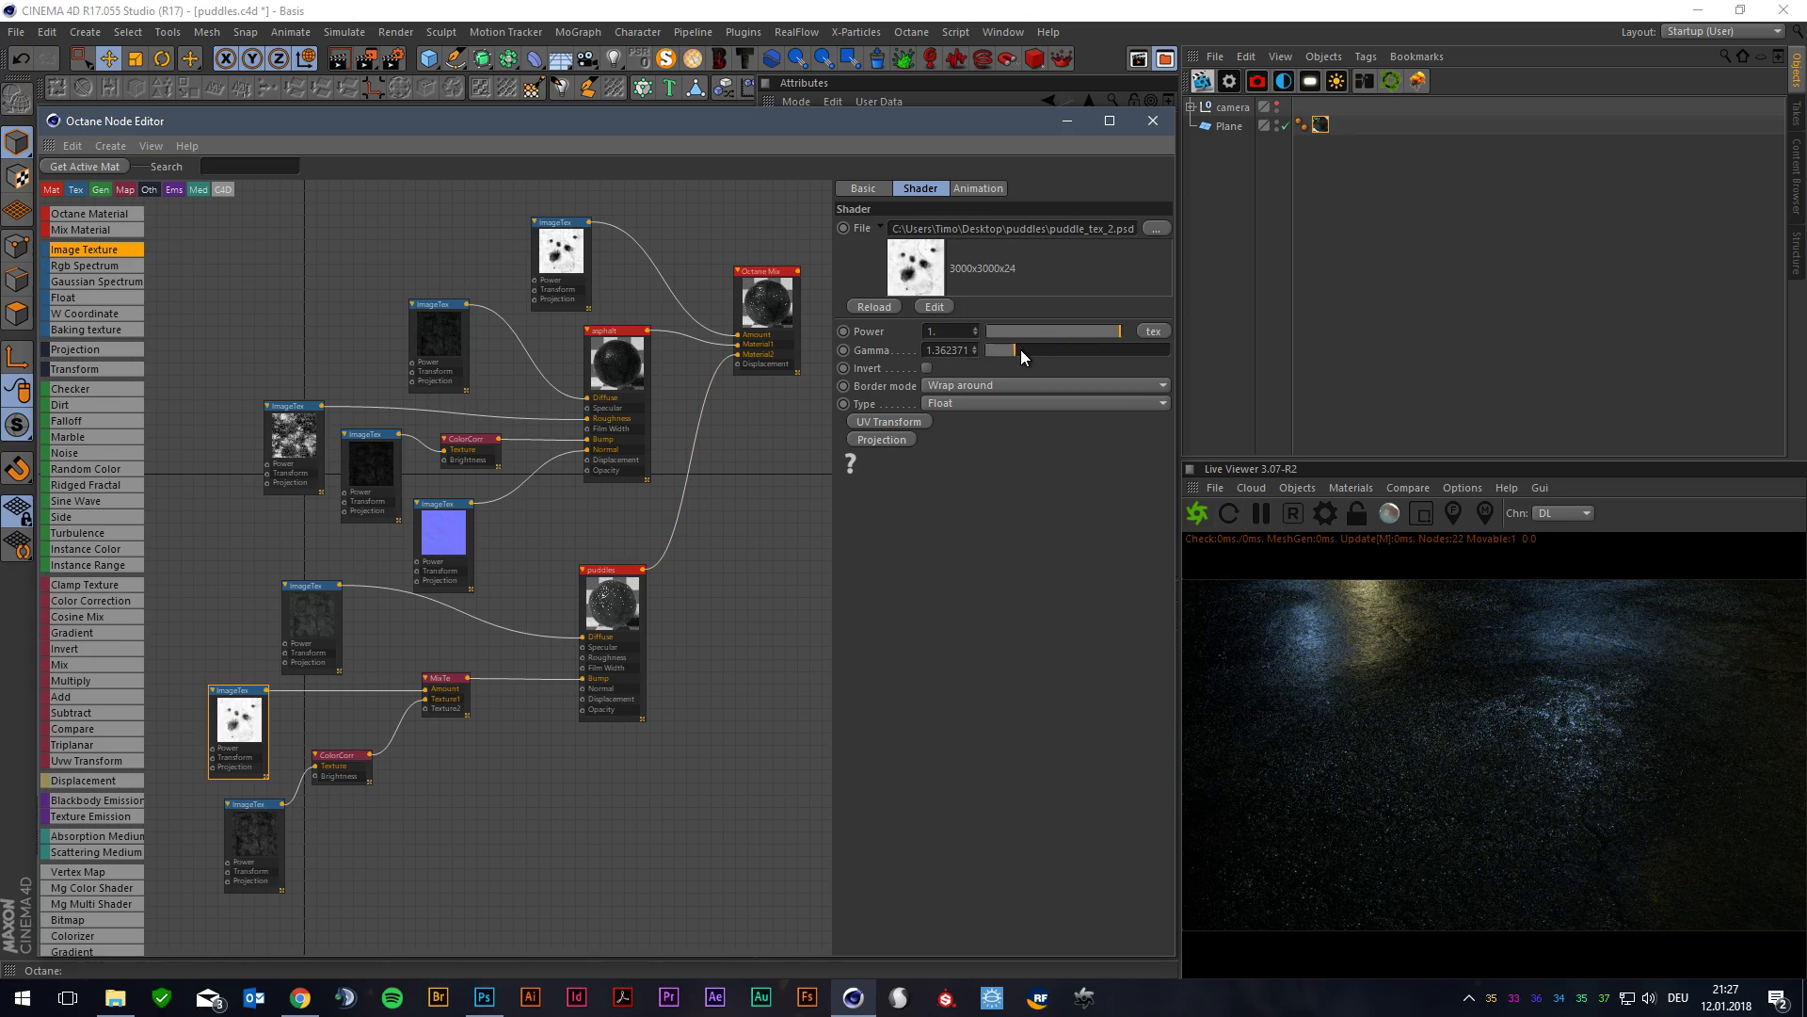
drag(1015, 349, 1113, 349)
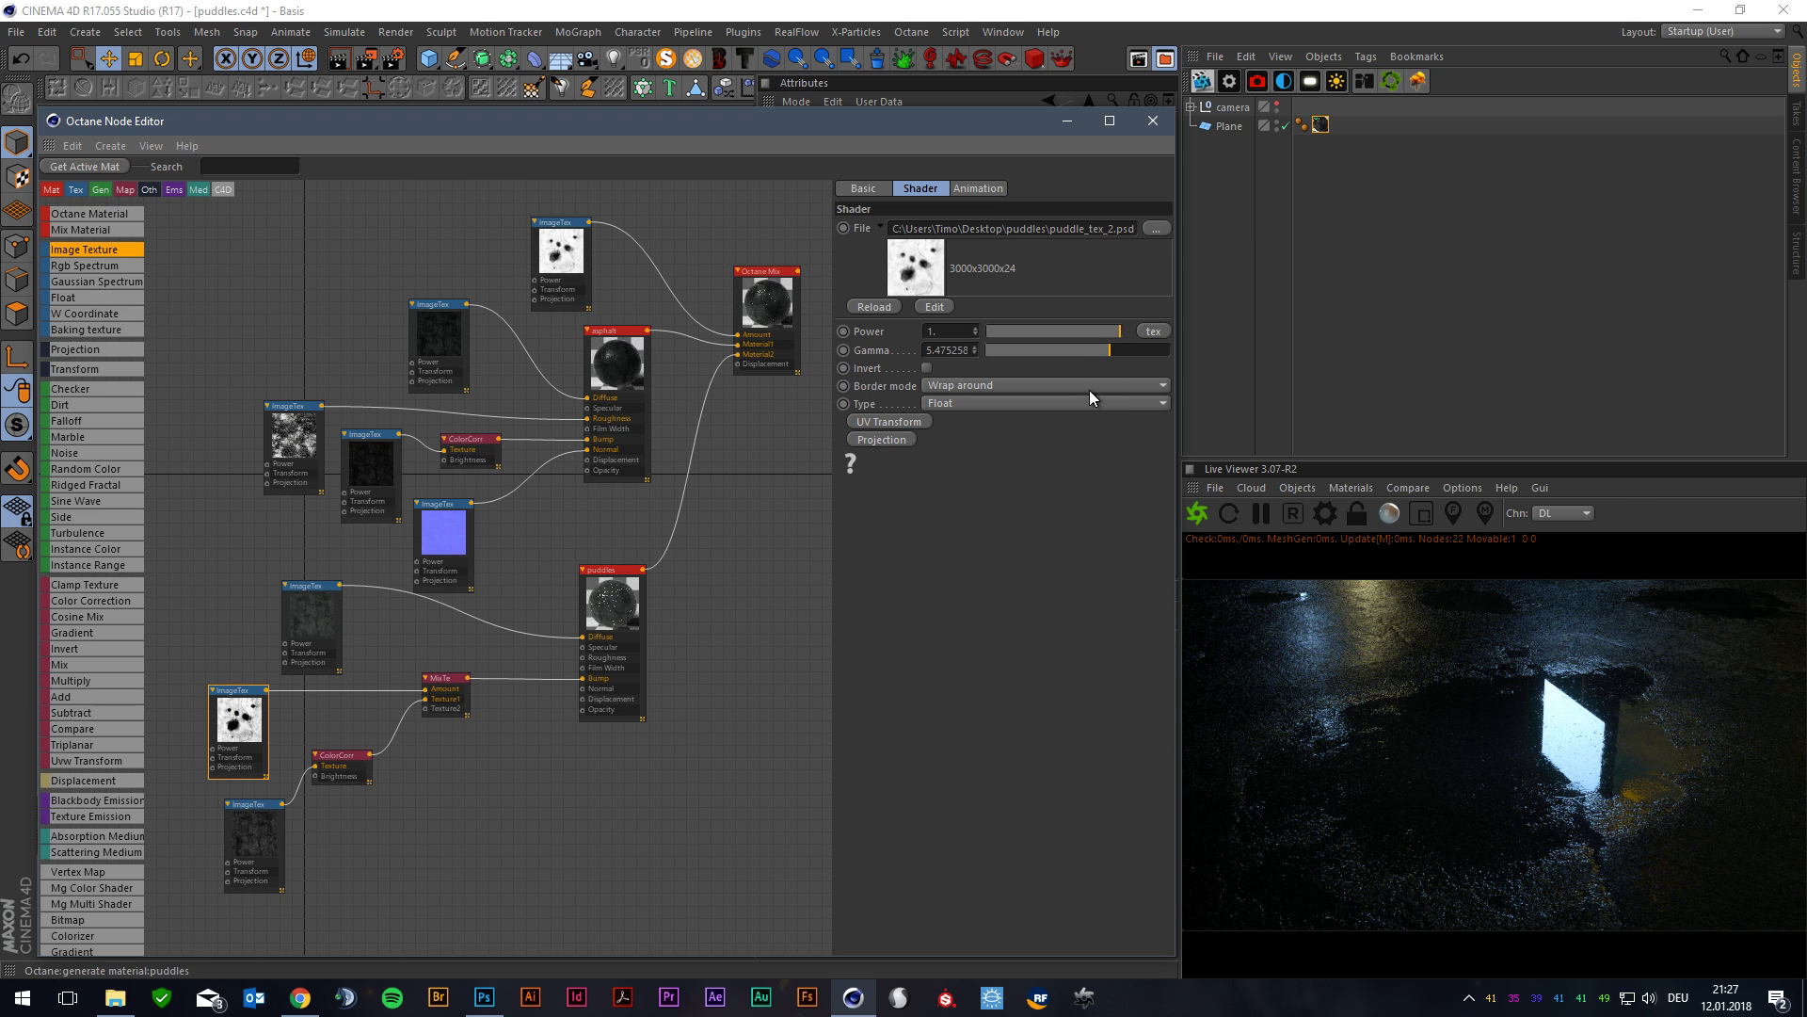
drag(1104, 350, 1066, 349)
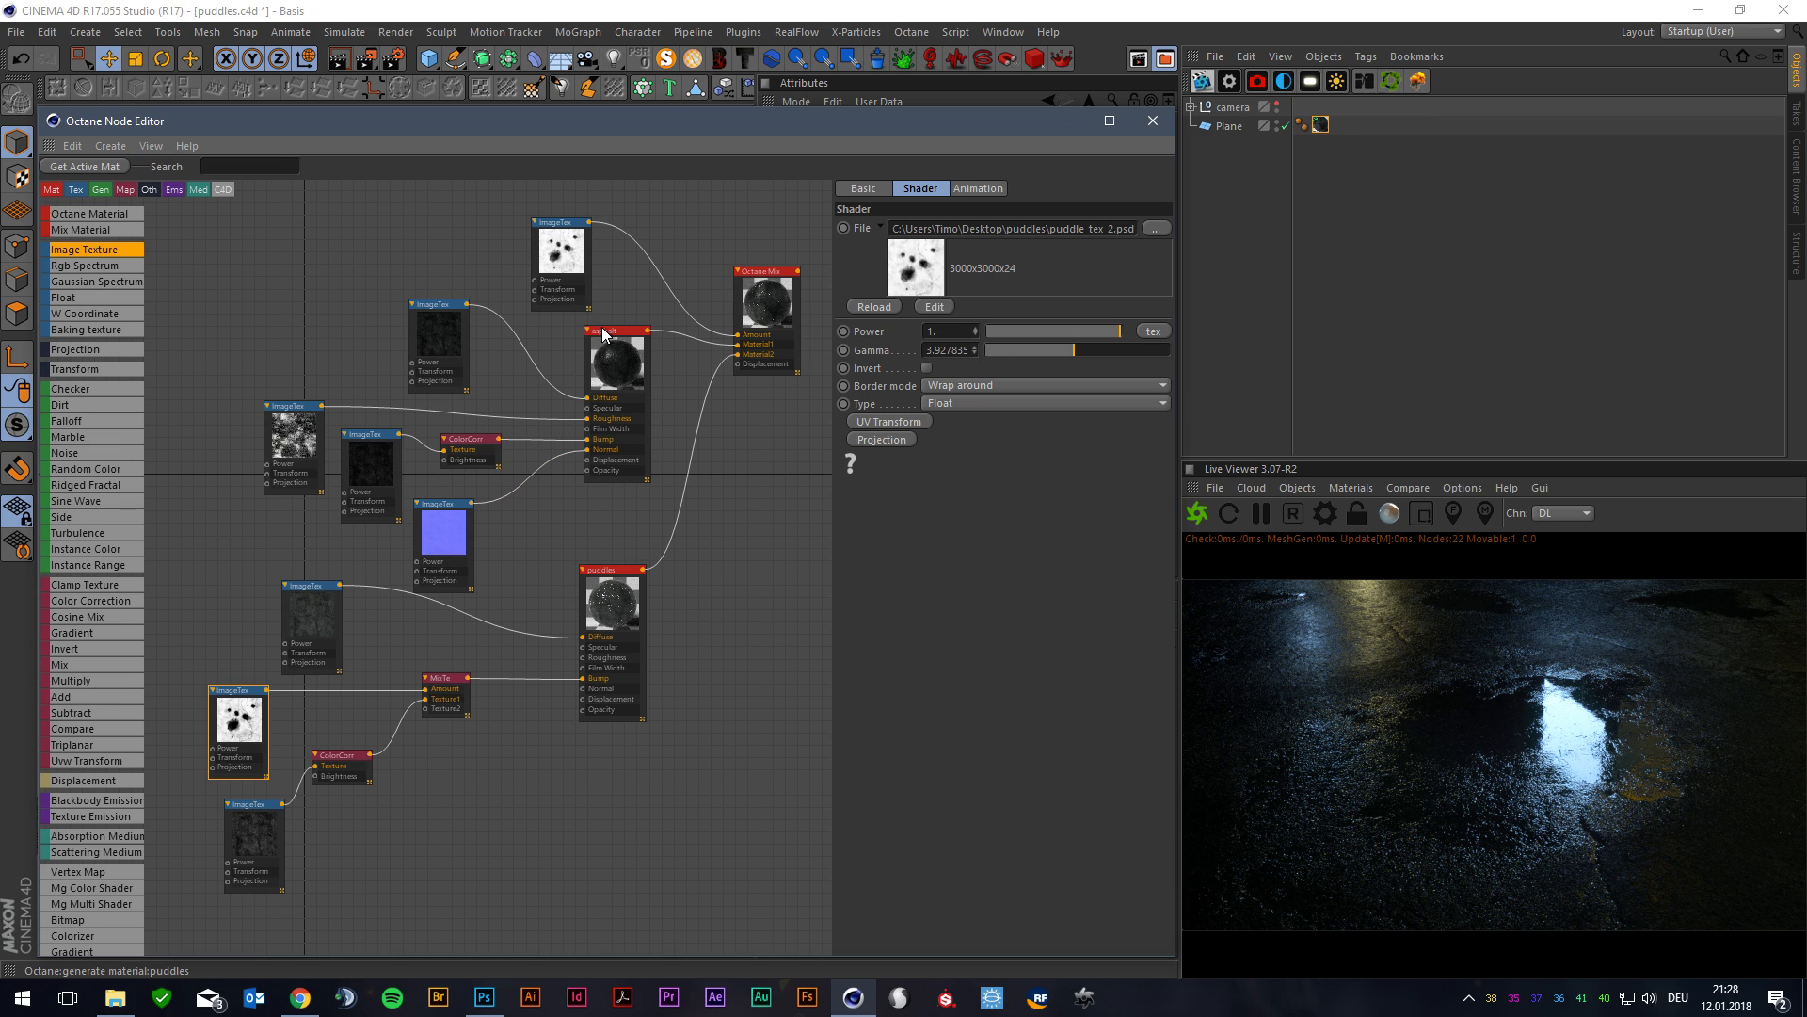
mouse_move(605, 339)
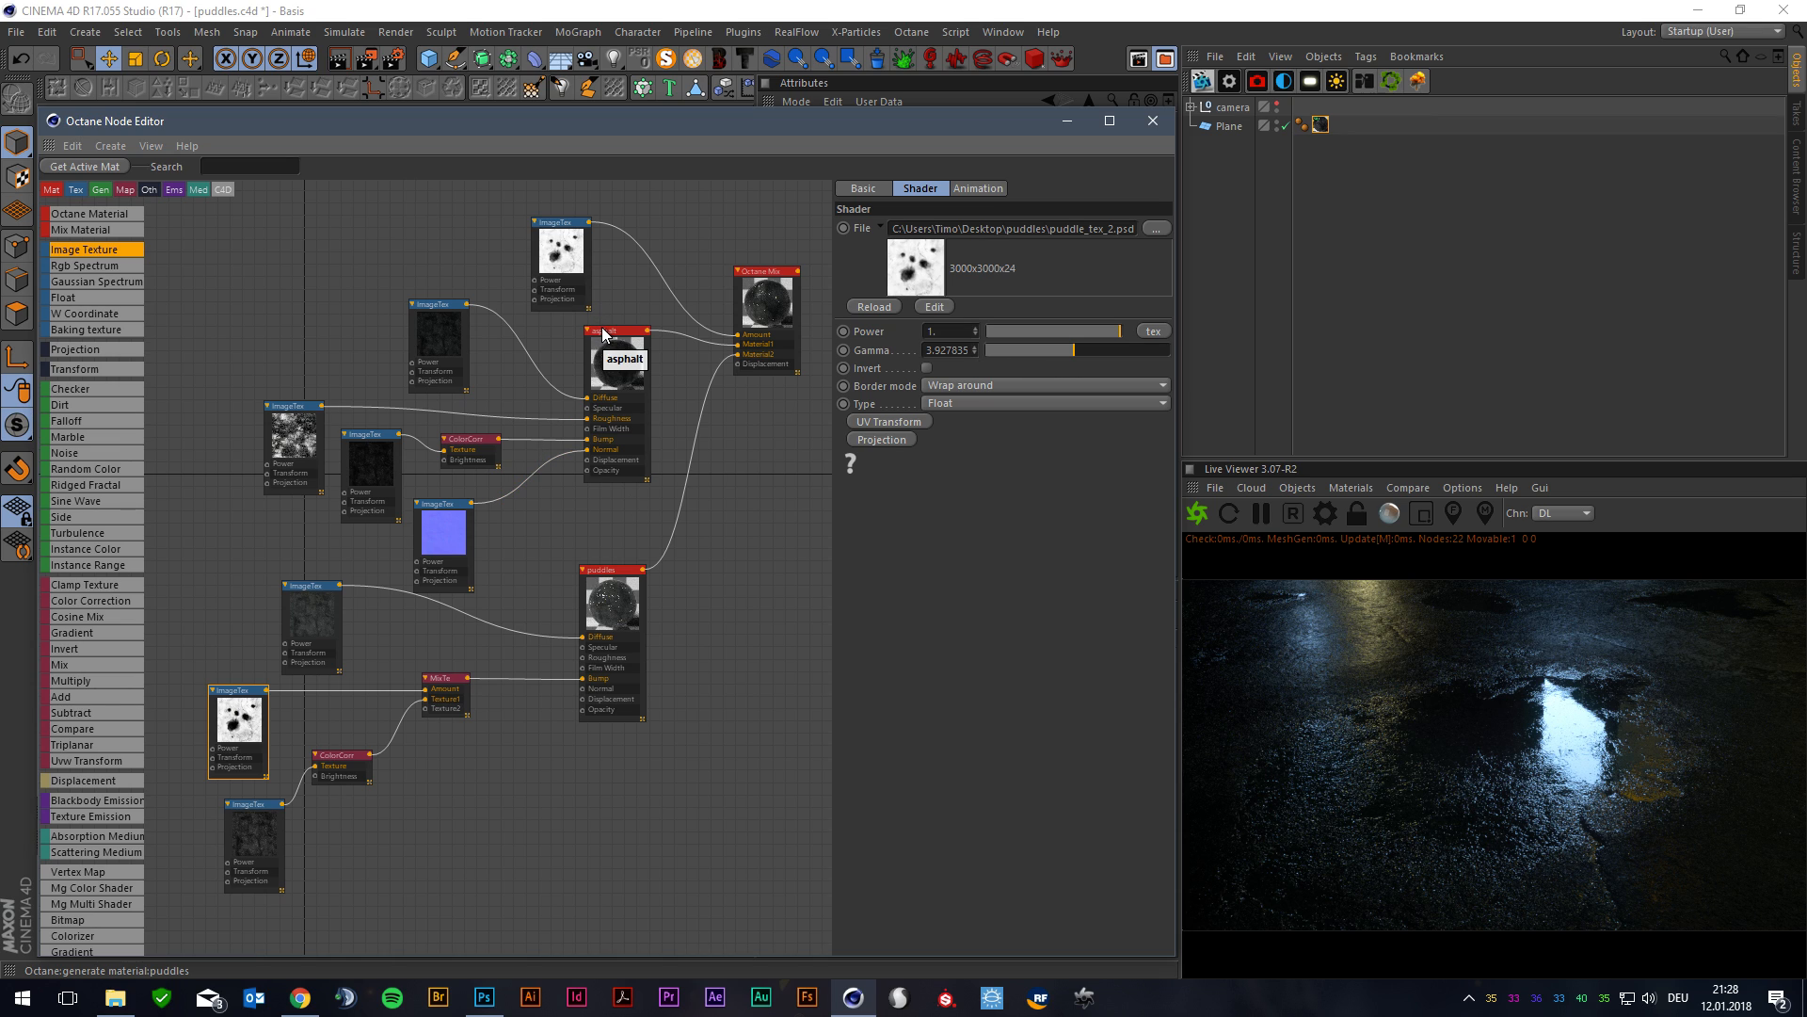